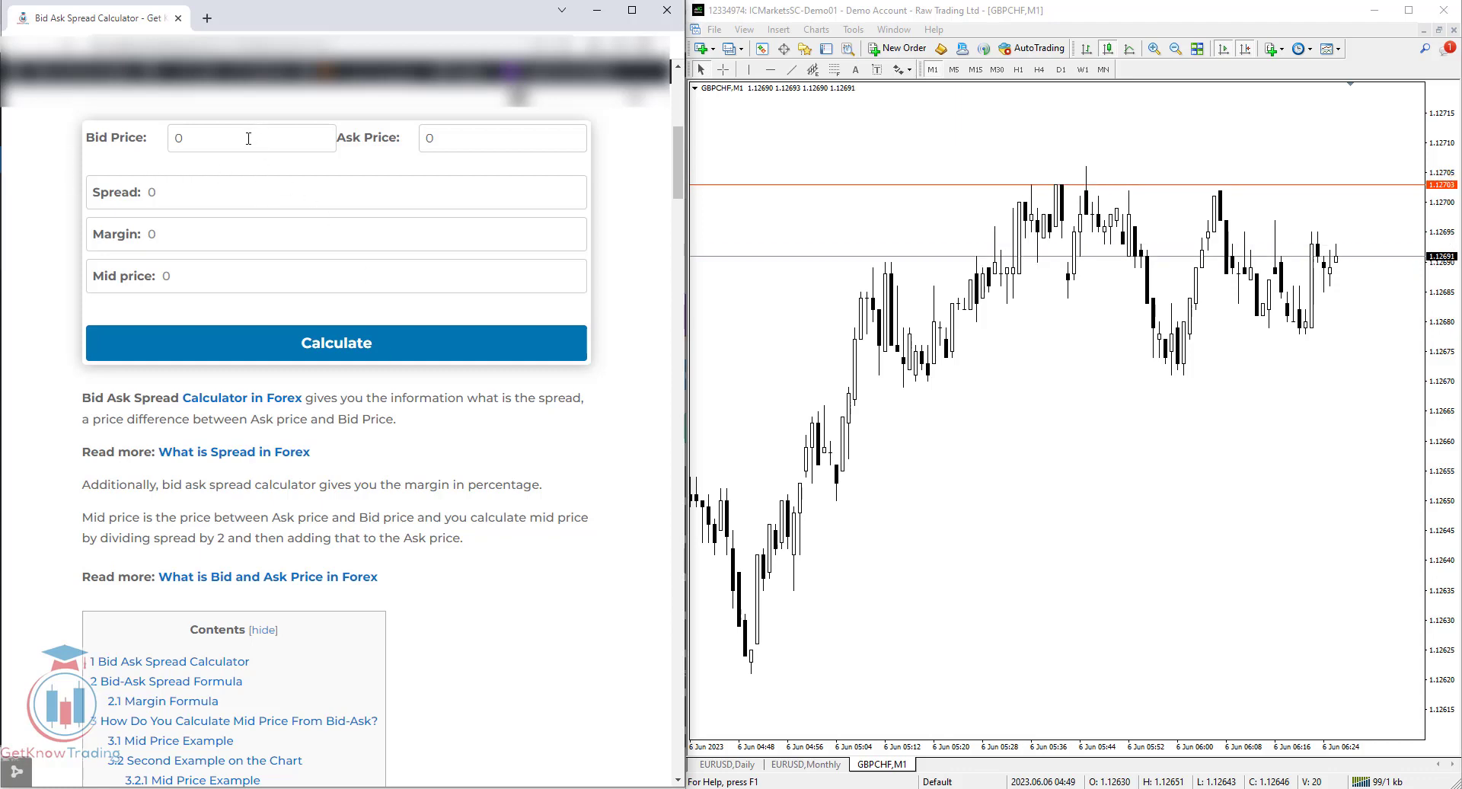
Reach the Bid Price field by scrolling down the calculator page
left_click(252, 137)
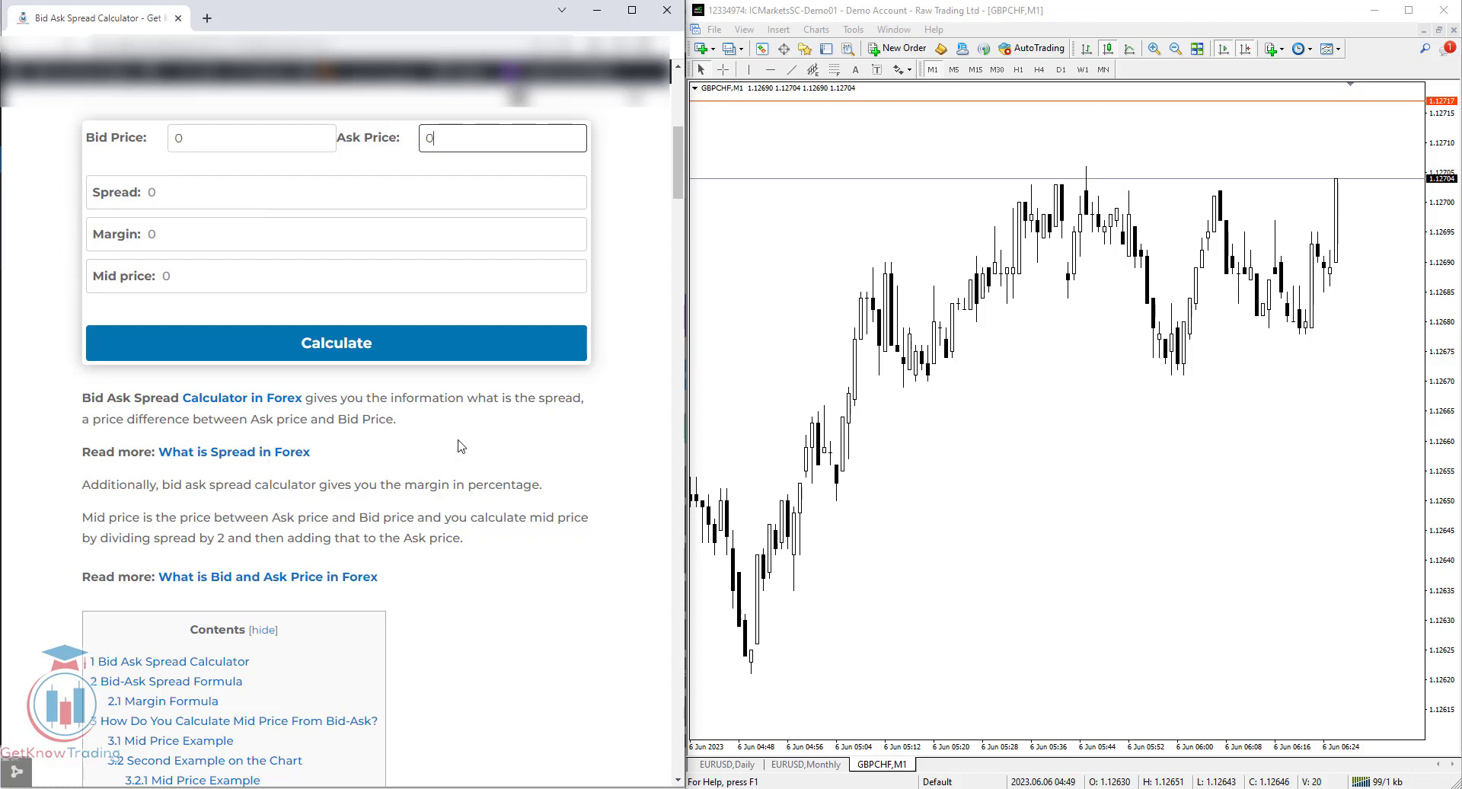
scroll("down", 3)
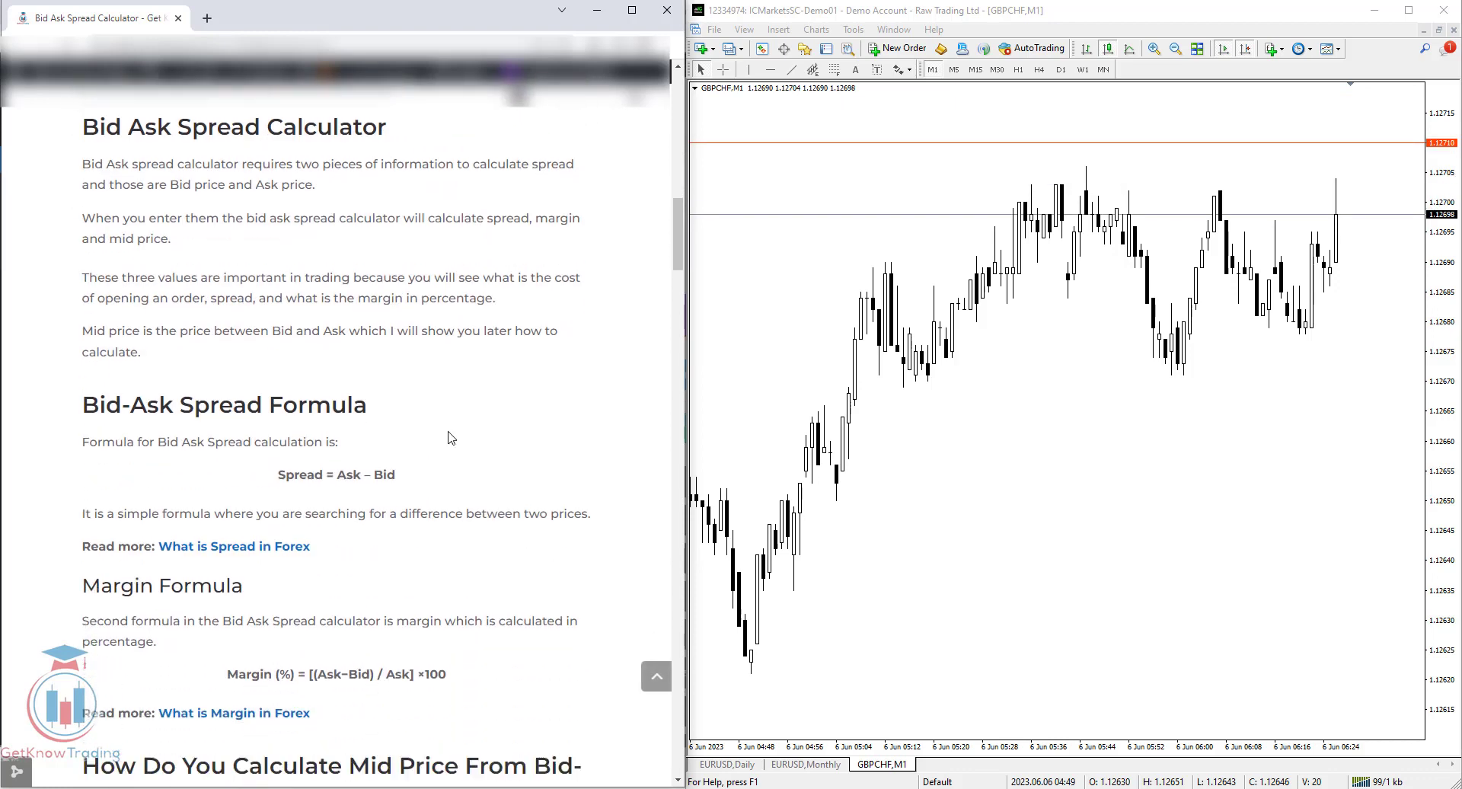
scroll("down", 3)
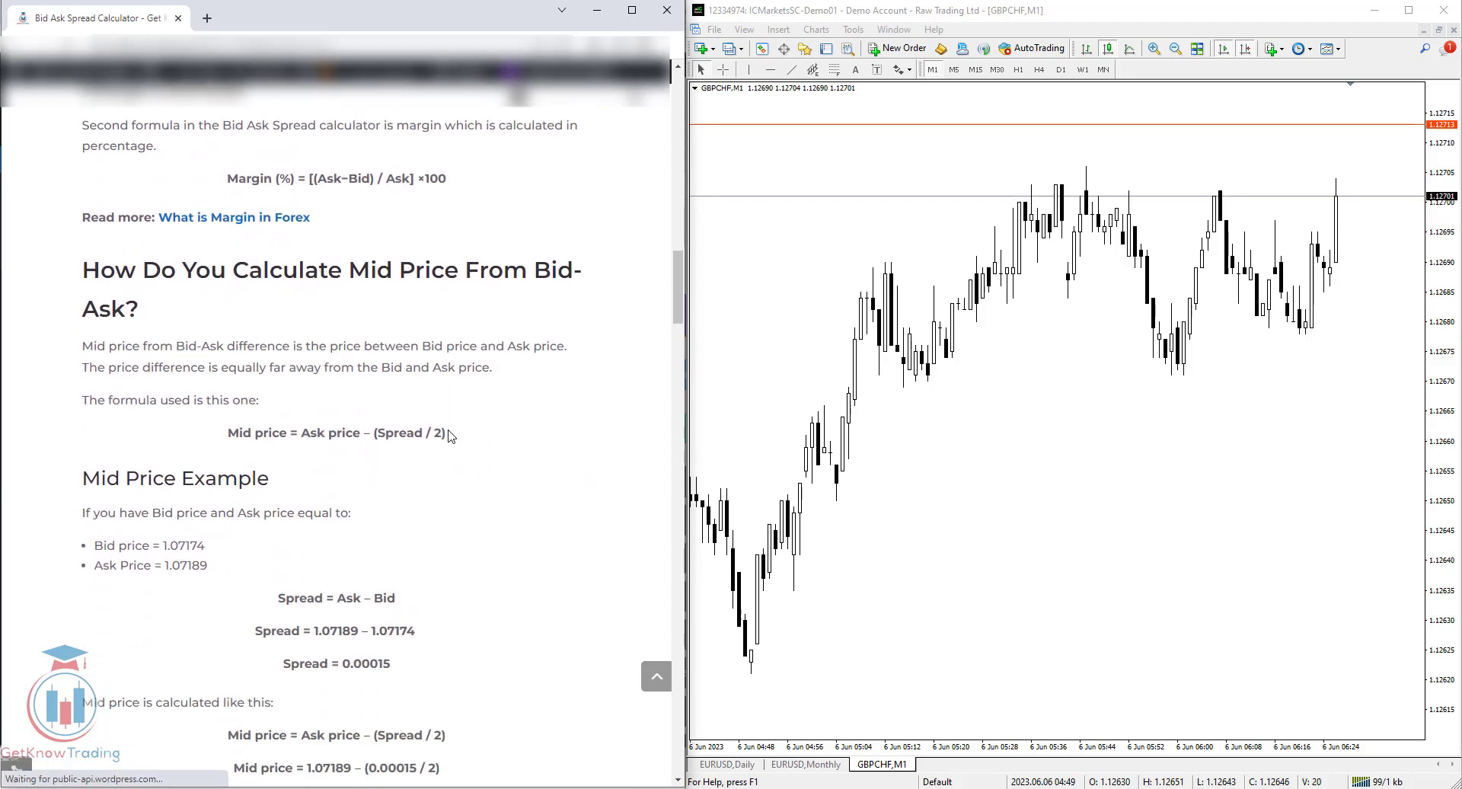
scroll("down", 3)
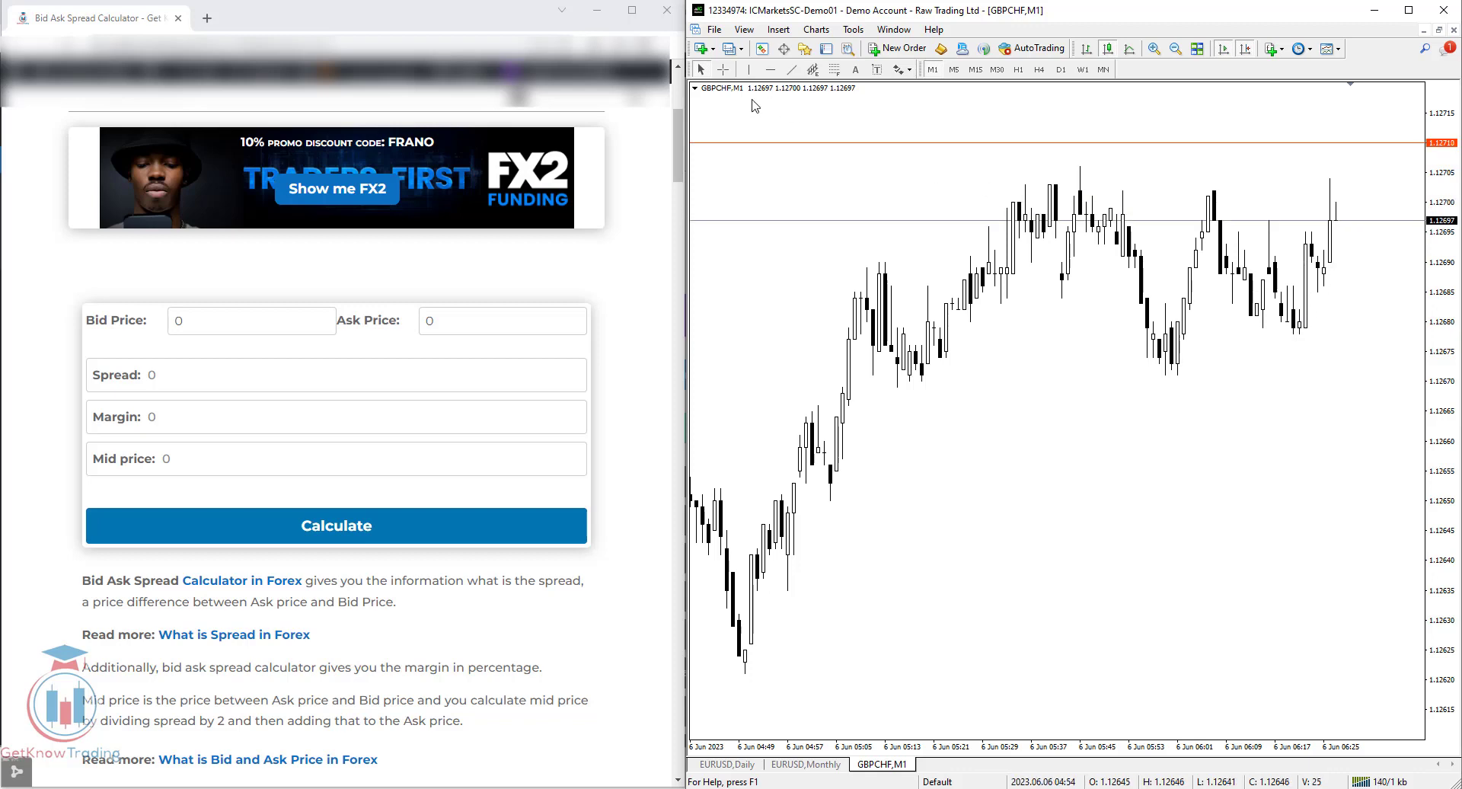
mouse_move(716, 102)
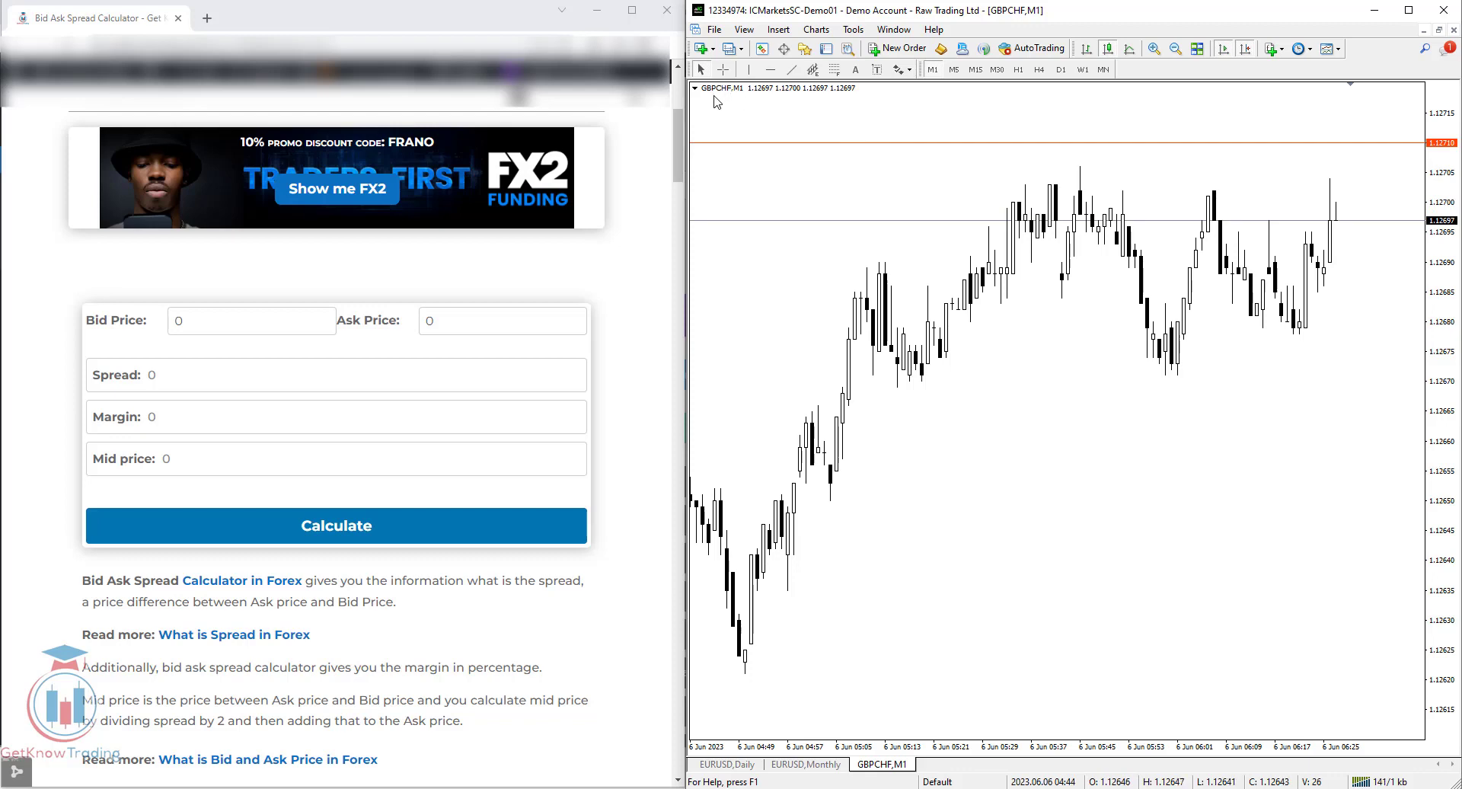
mouse_move(1413, 180)
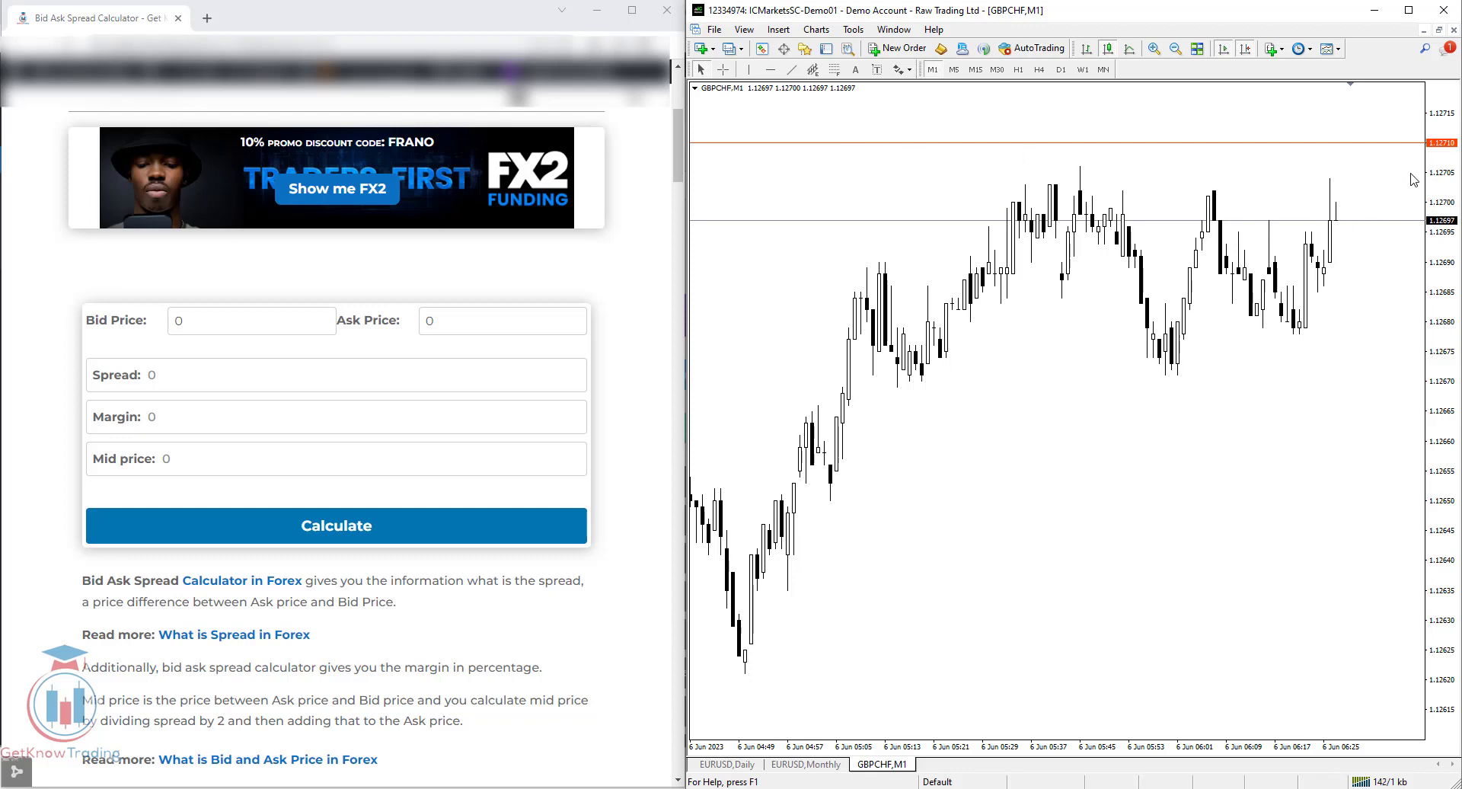
mouse_move(1424, 157)
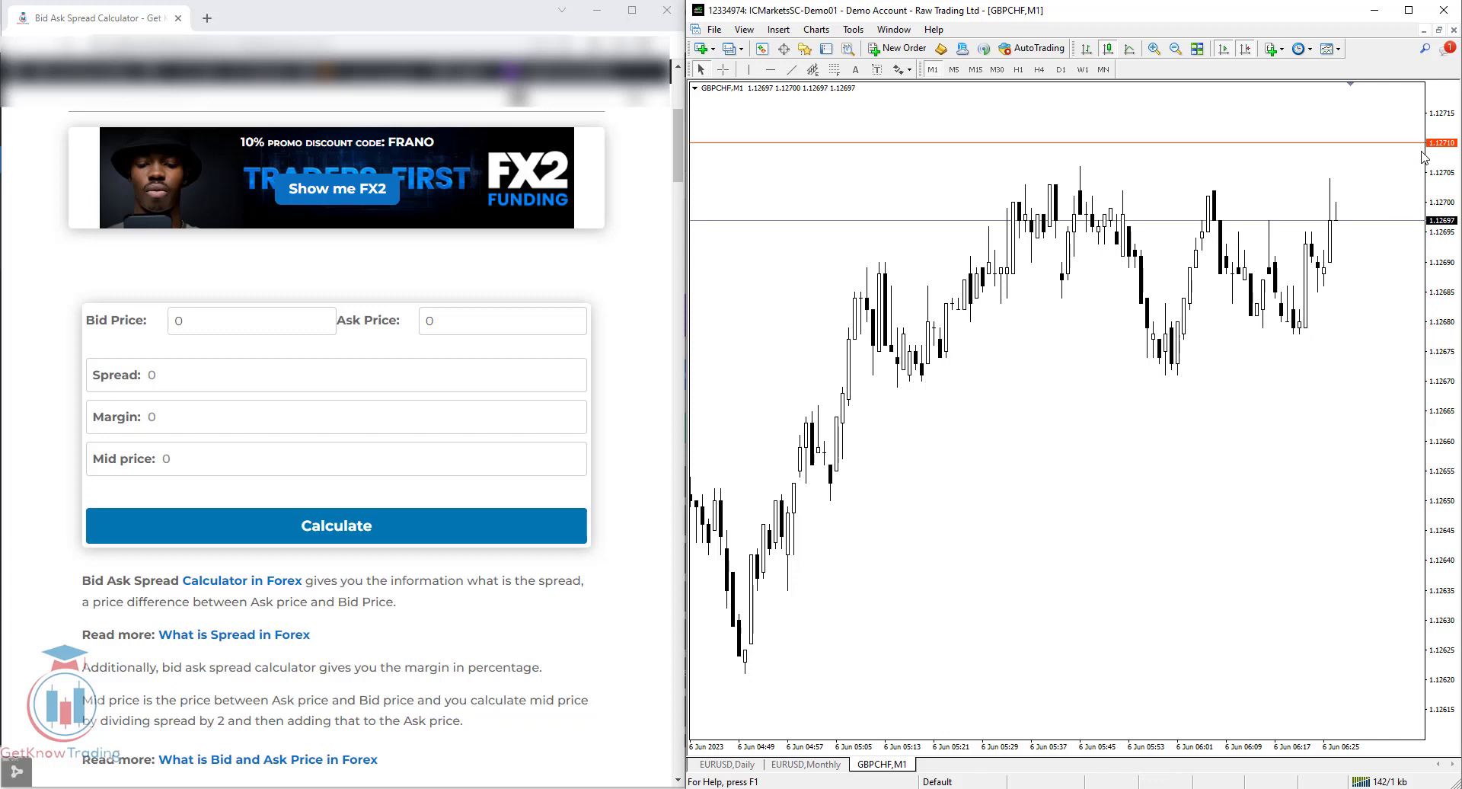
mouse_move(1402, 167)
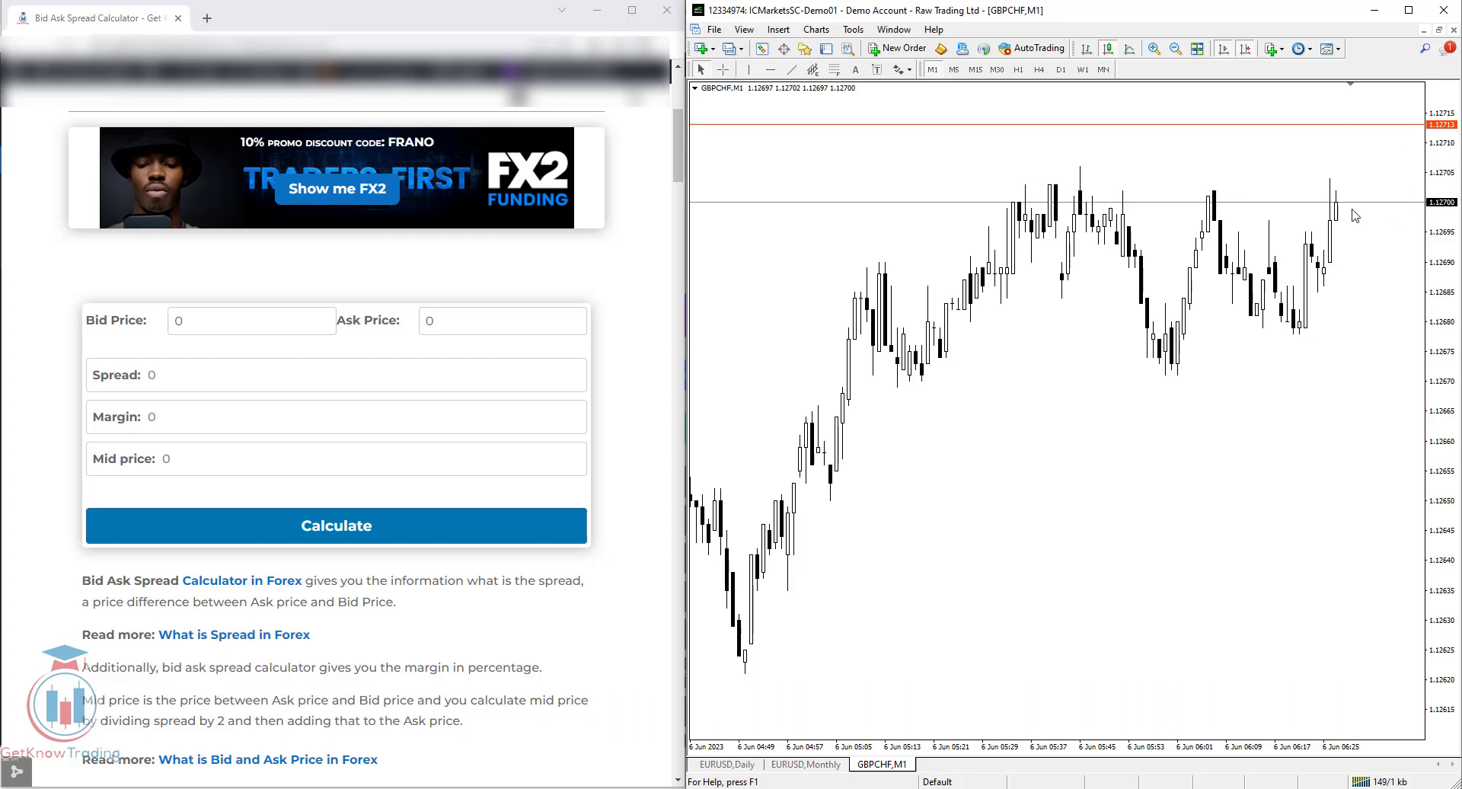
mouse_move(1375, 213)
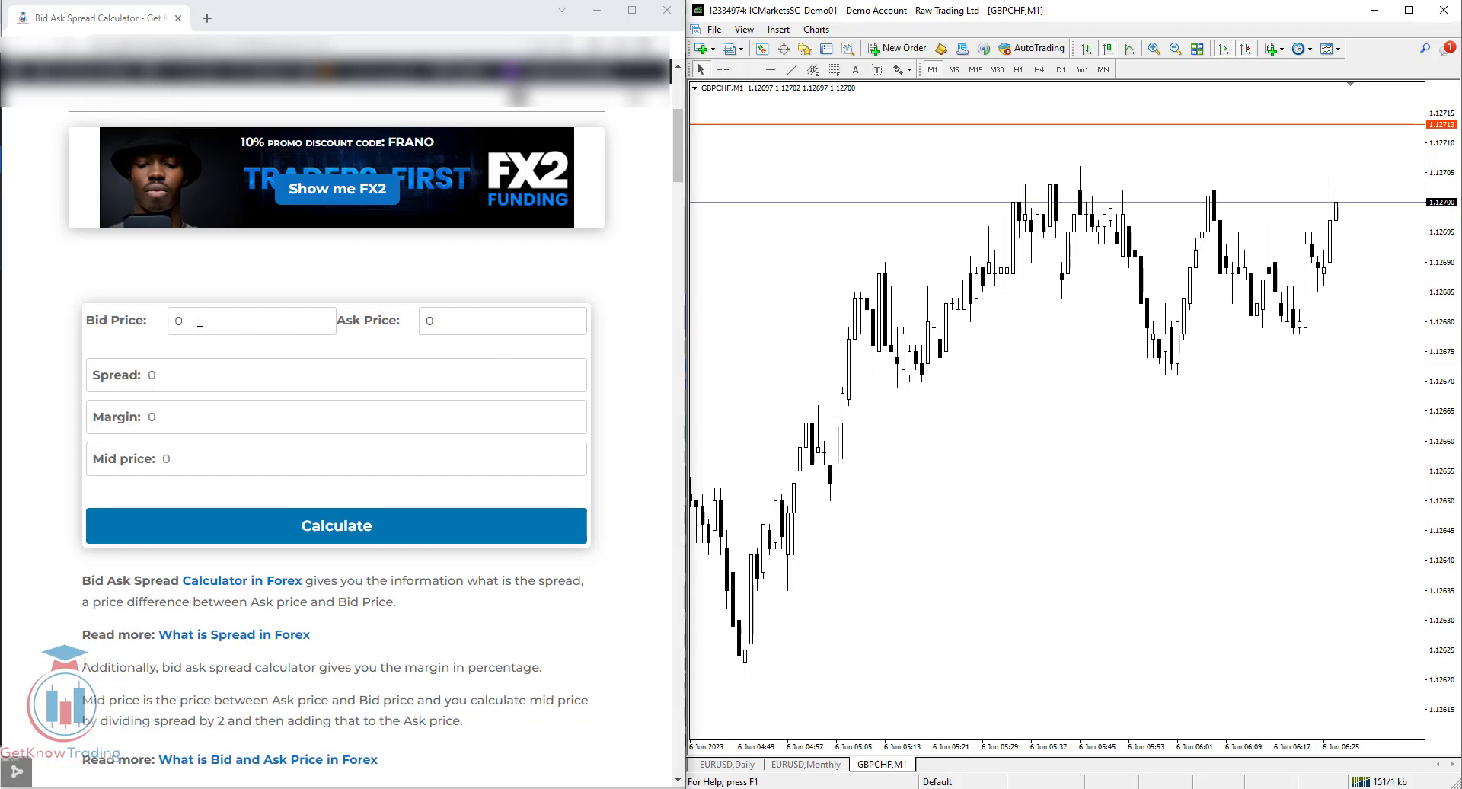
Enter the GBPCHF bid and ask prices and calculate spread 0.00013, margin 0.01153%, mid 1.12706
left_click(251, 319)
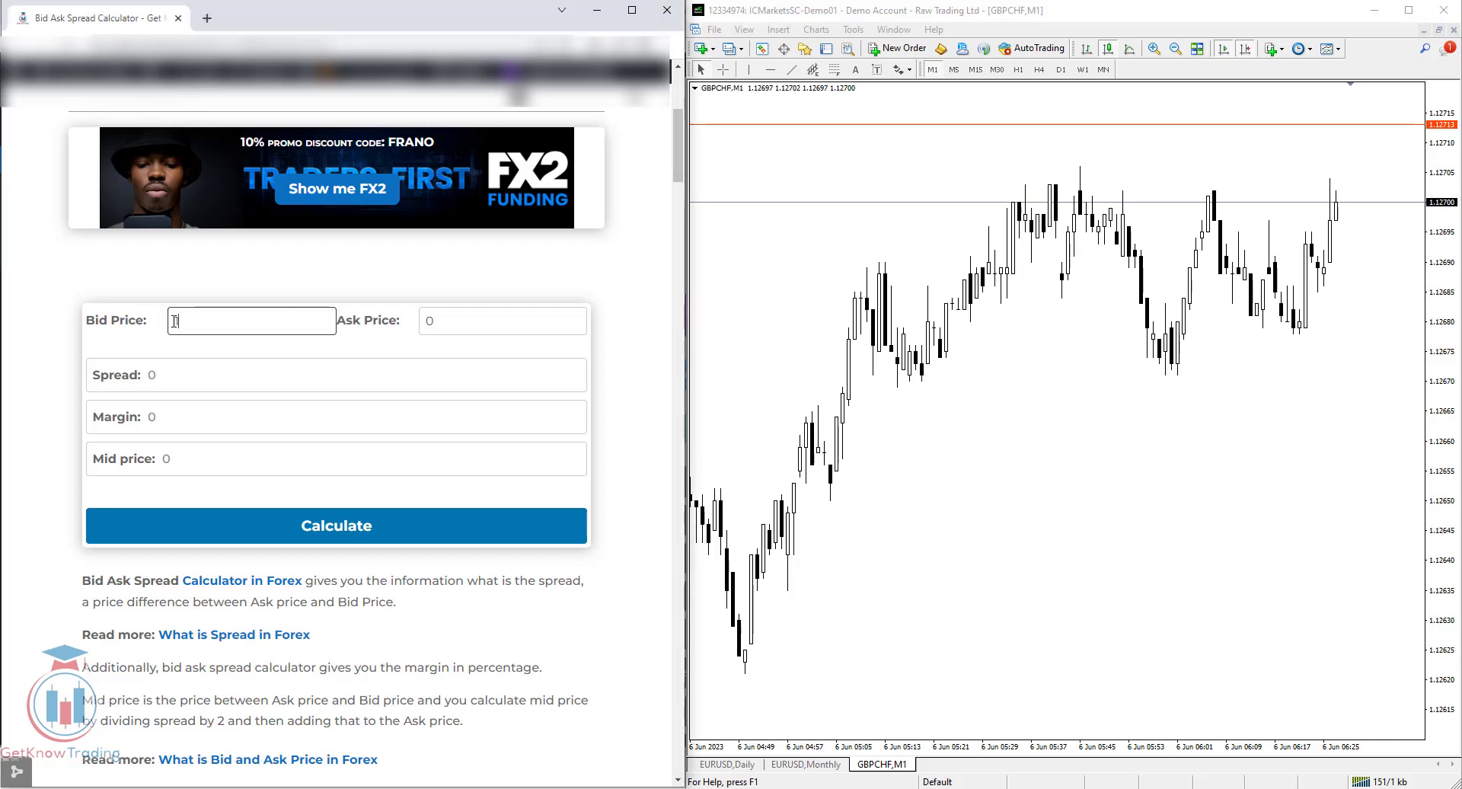
type("1.12700")
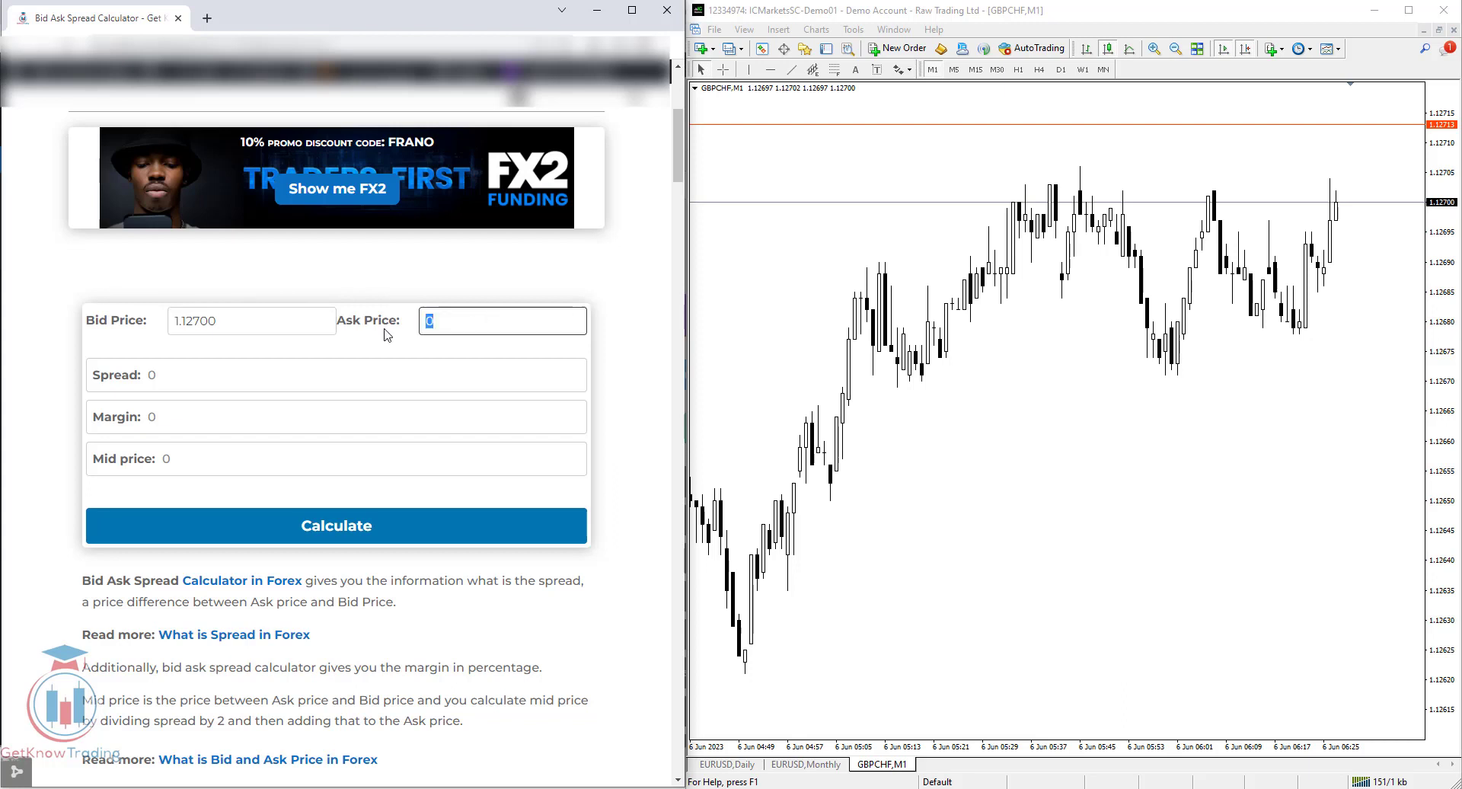
type("1.12713")
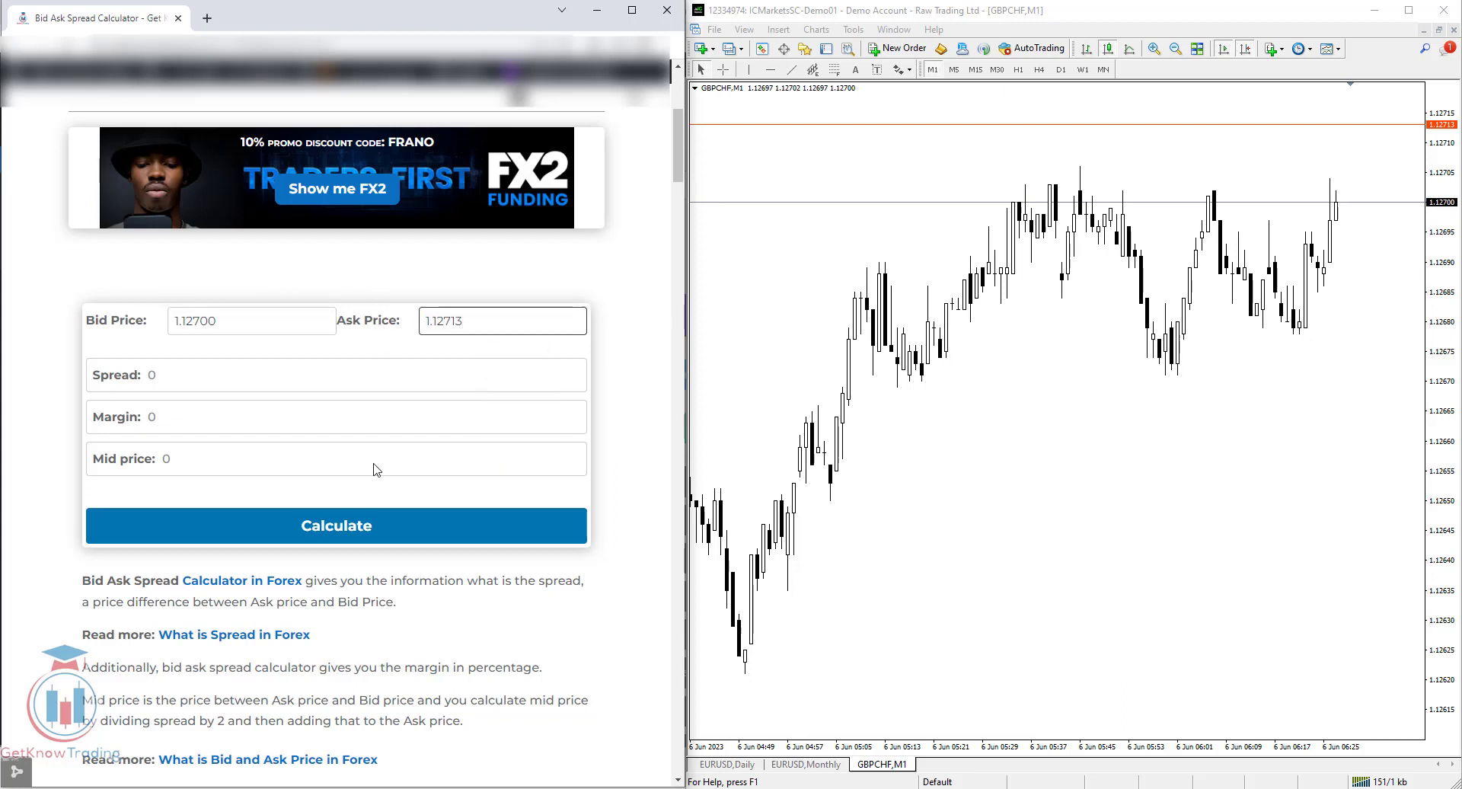
left_click(335, 525)
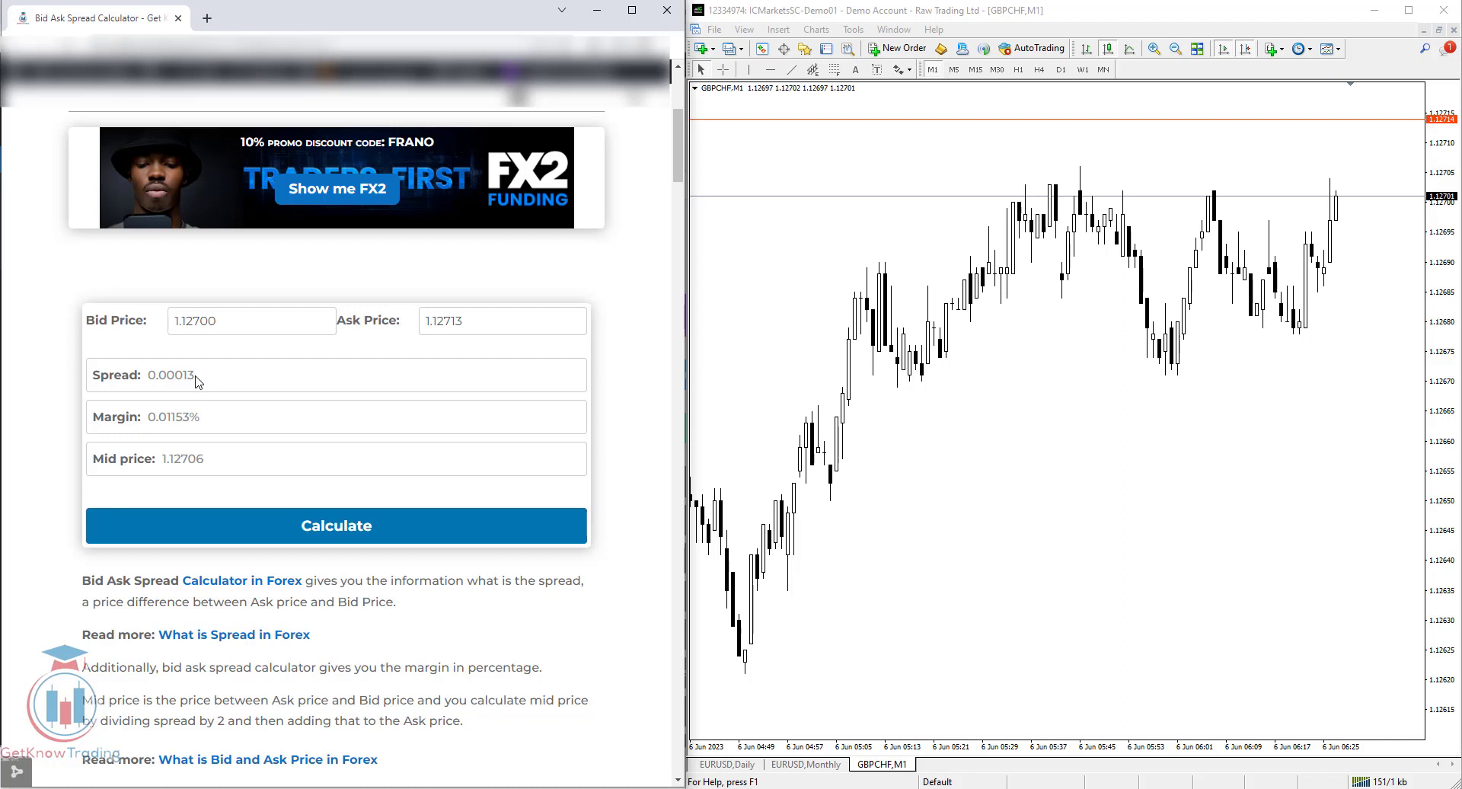
Highlight the calculated spread and margin values to check them
double_click(197, 321)
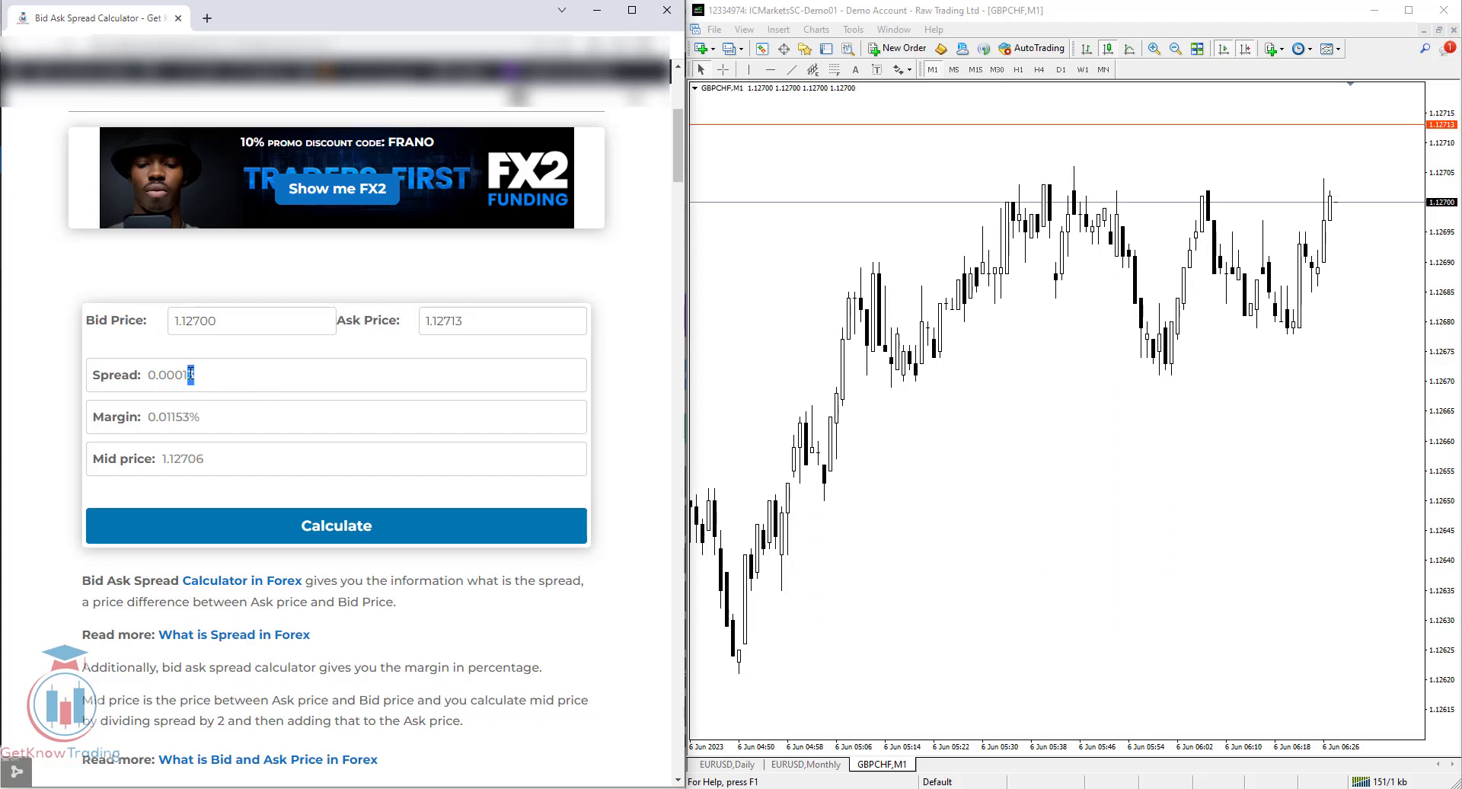
double_click(172, 374)
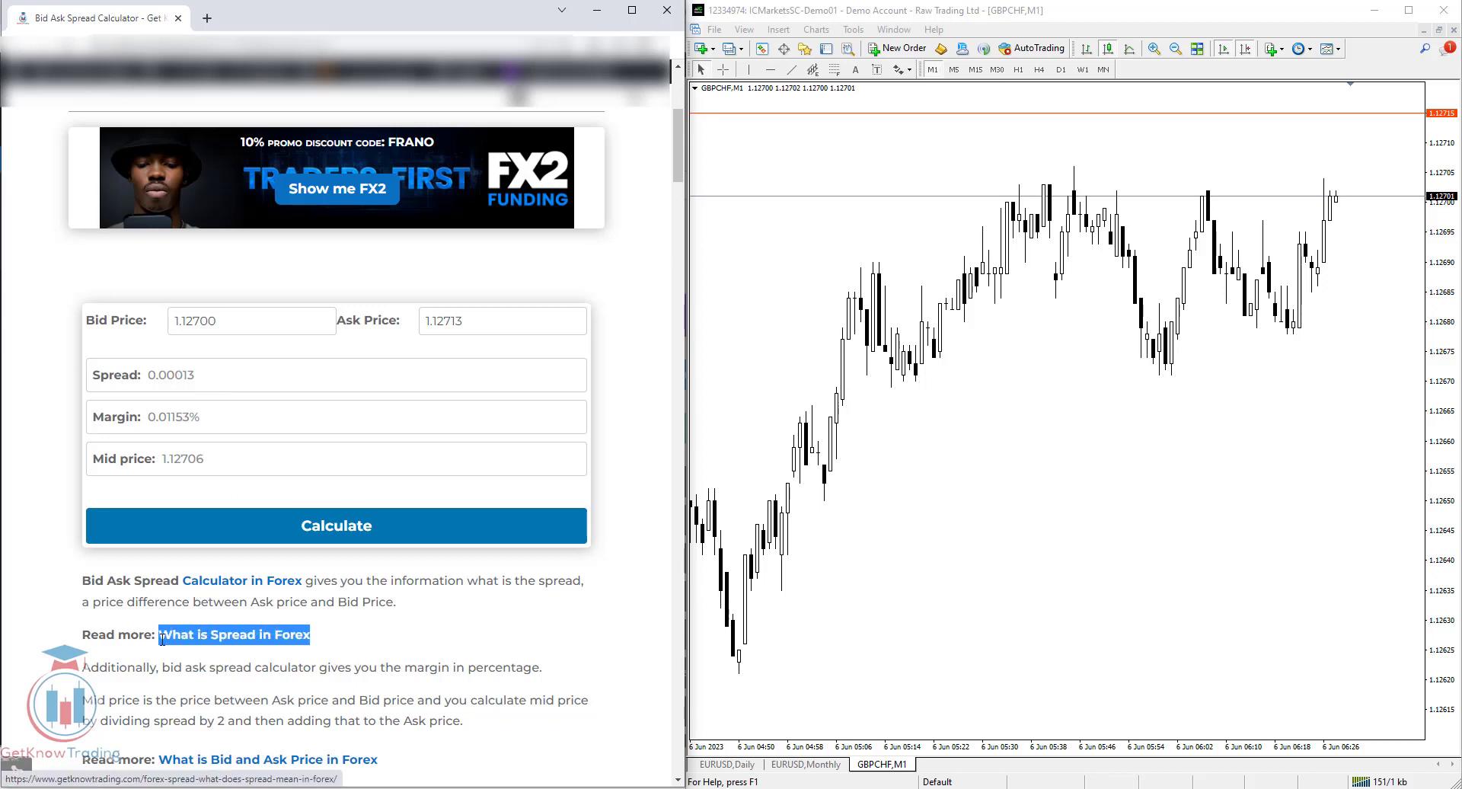
mouse_move(405, 607)
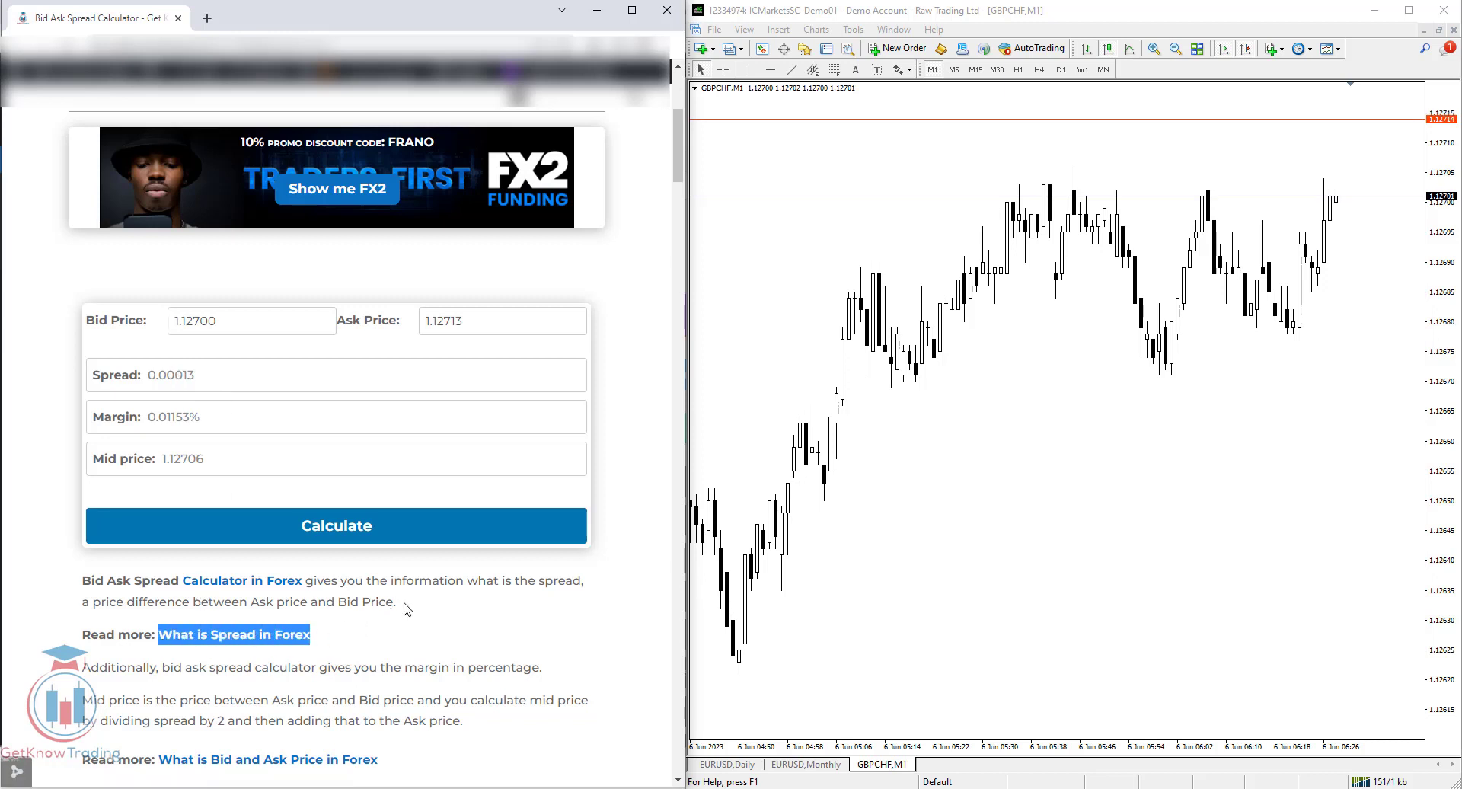
mouse_move(375, 579)
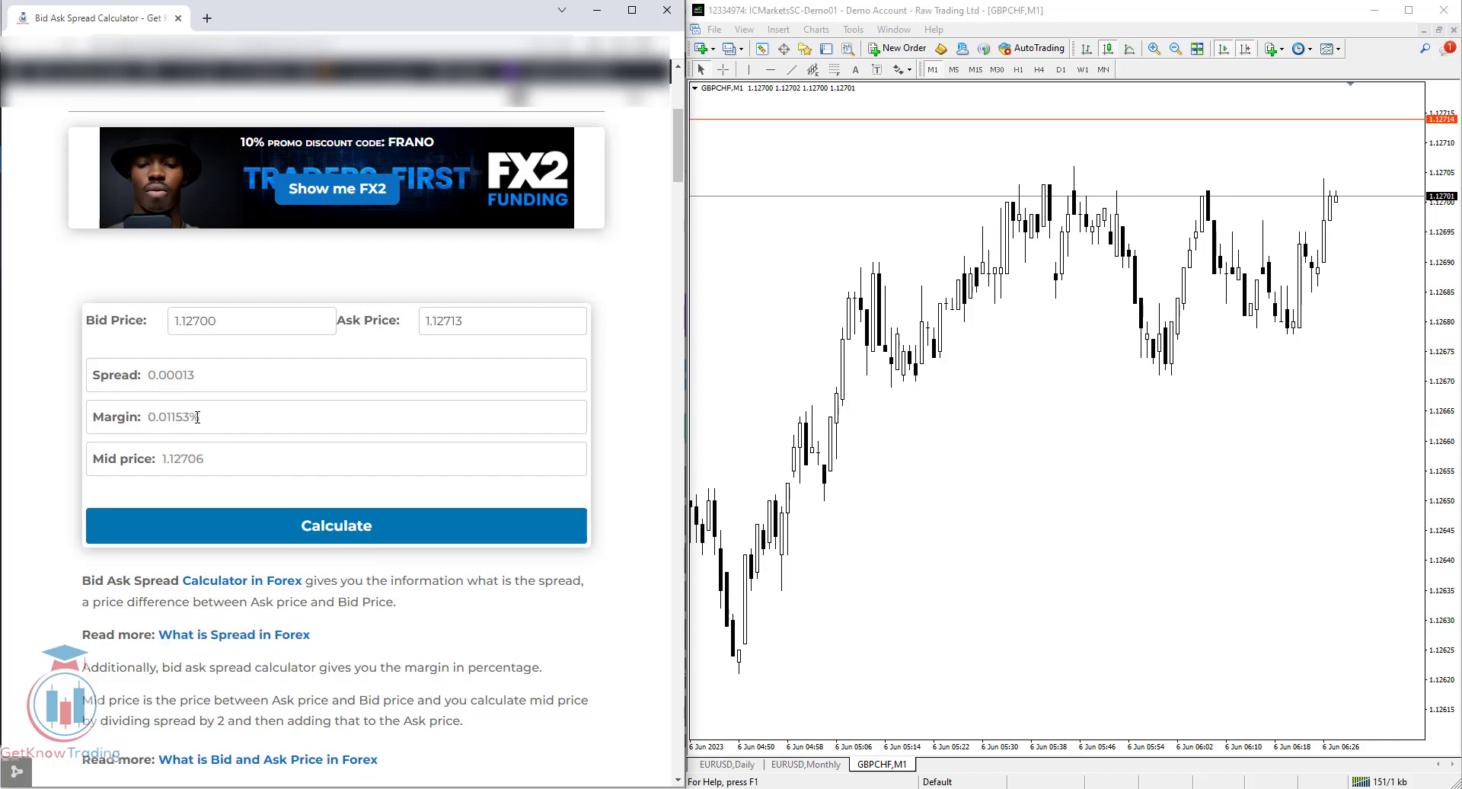
scroll("down", 3)
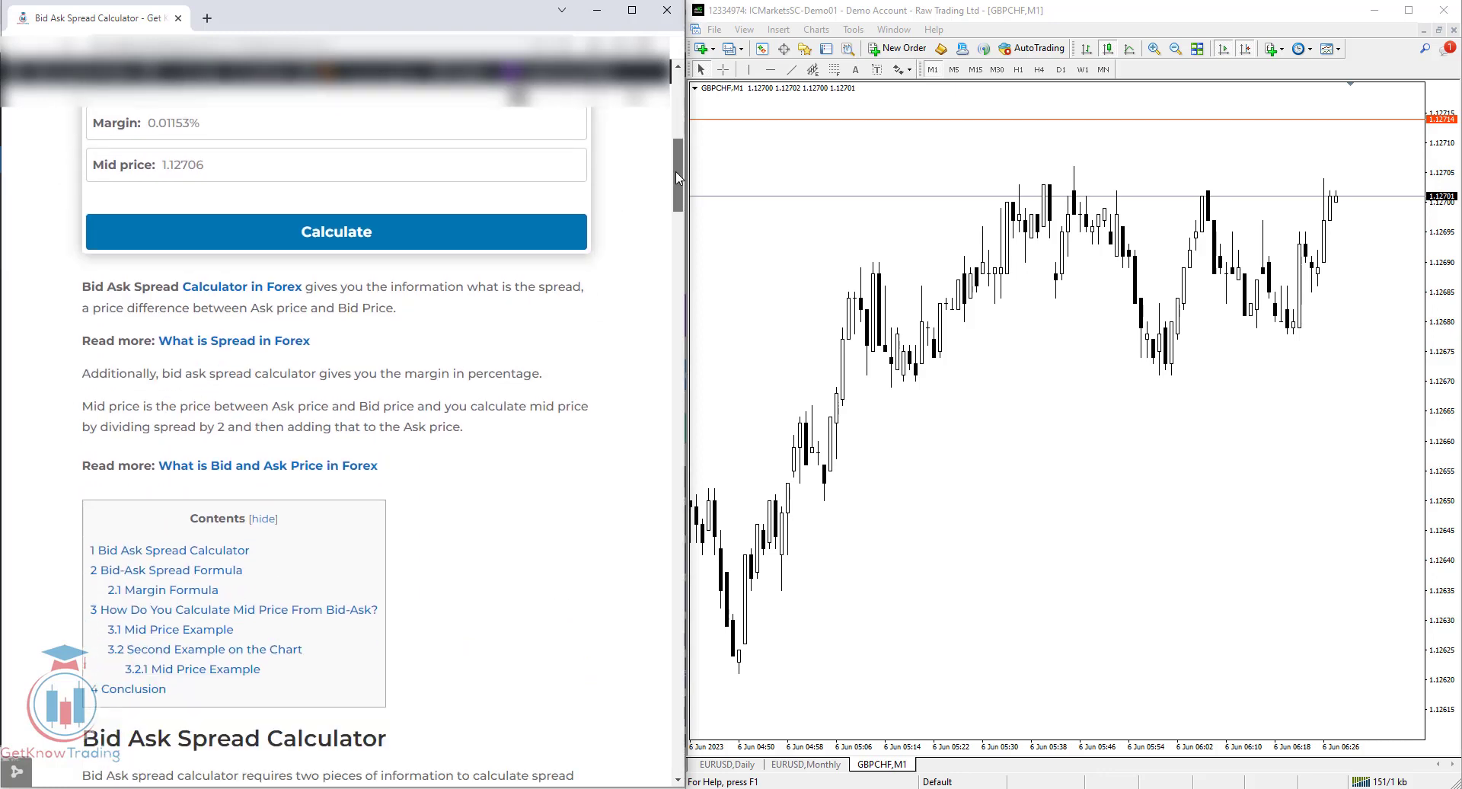
scroll("down", 3)
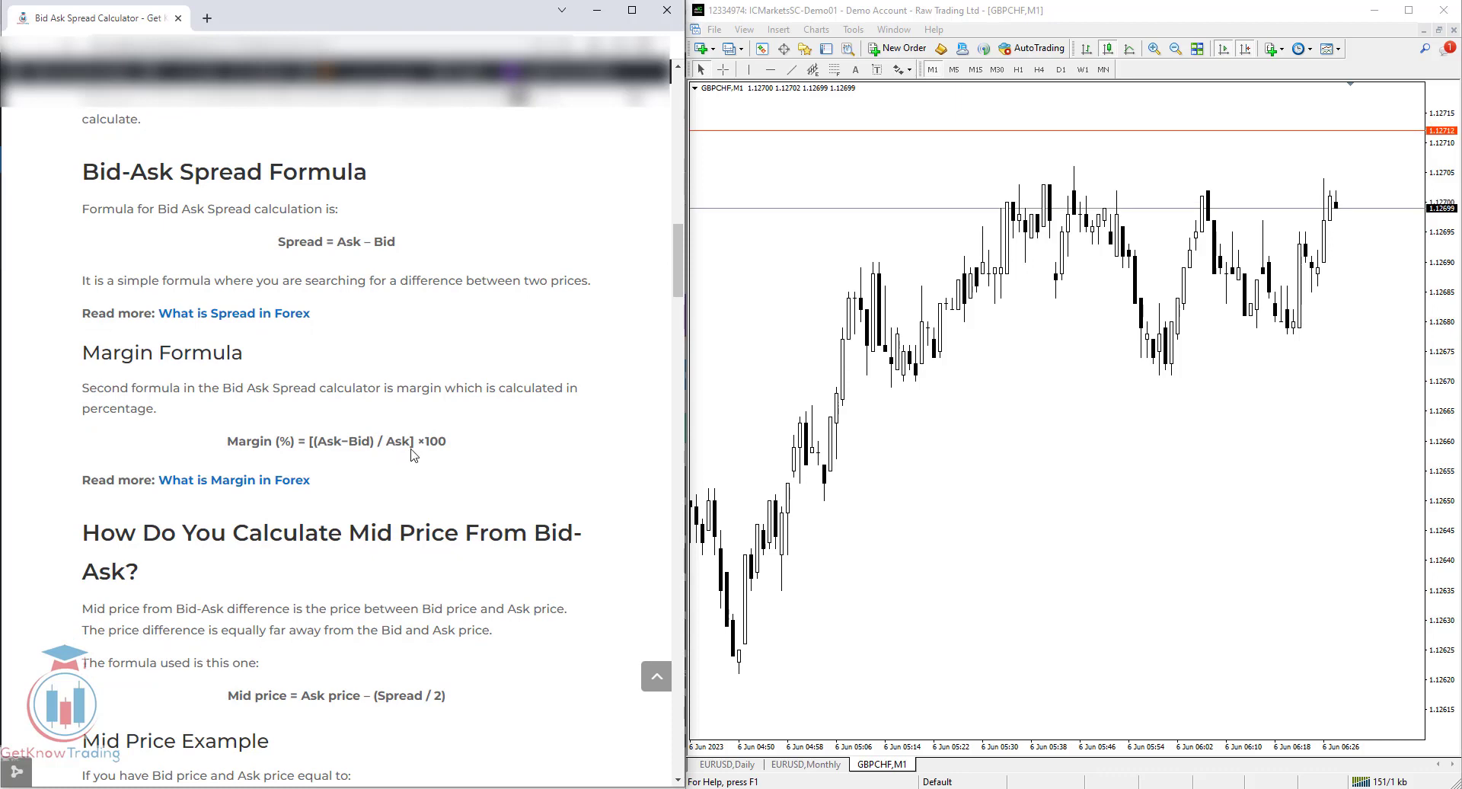
double_click(430, 442)
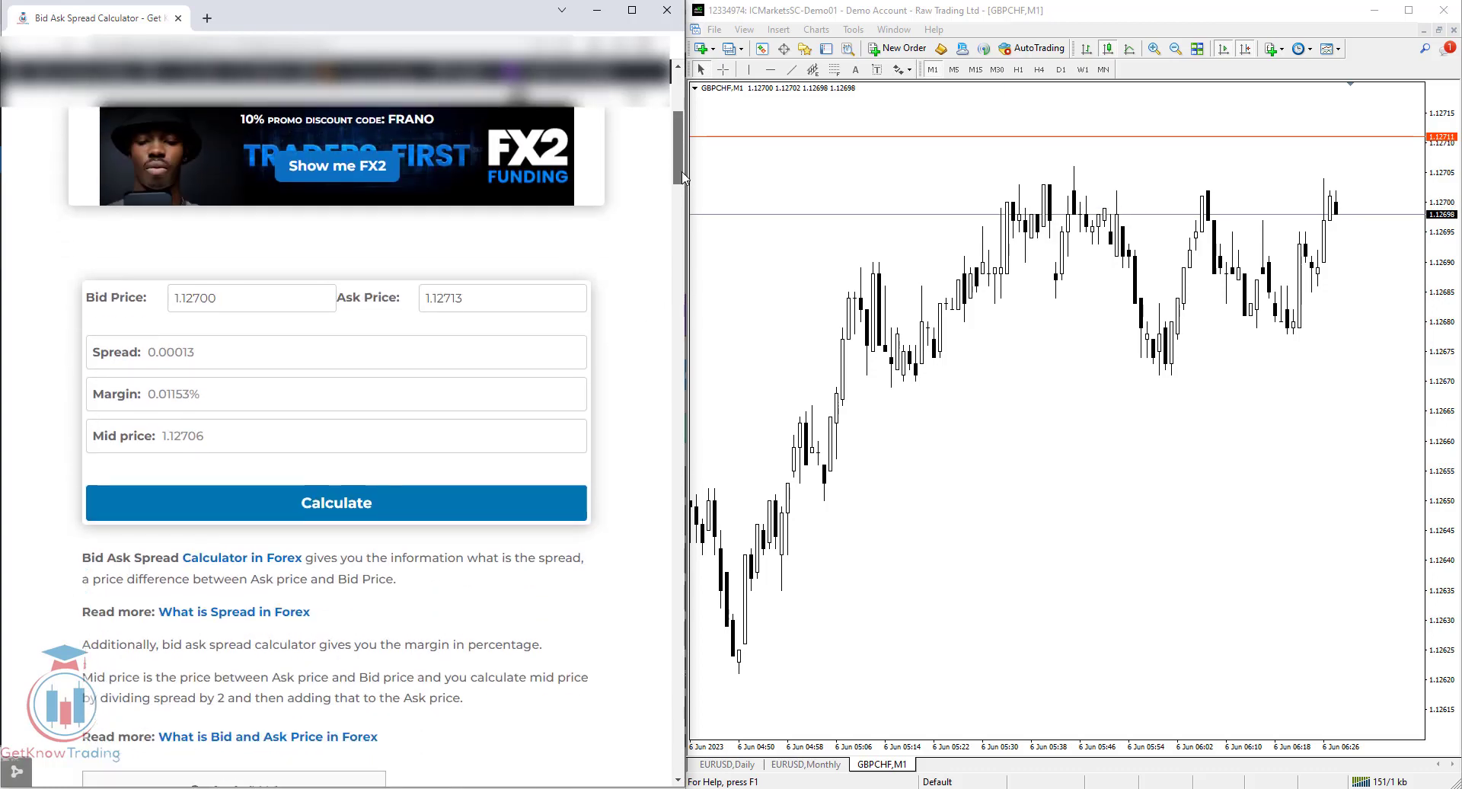
scroll("down", 3)
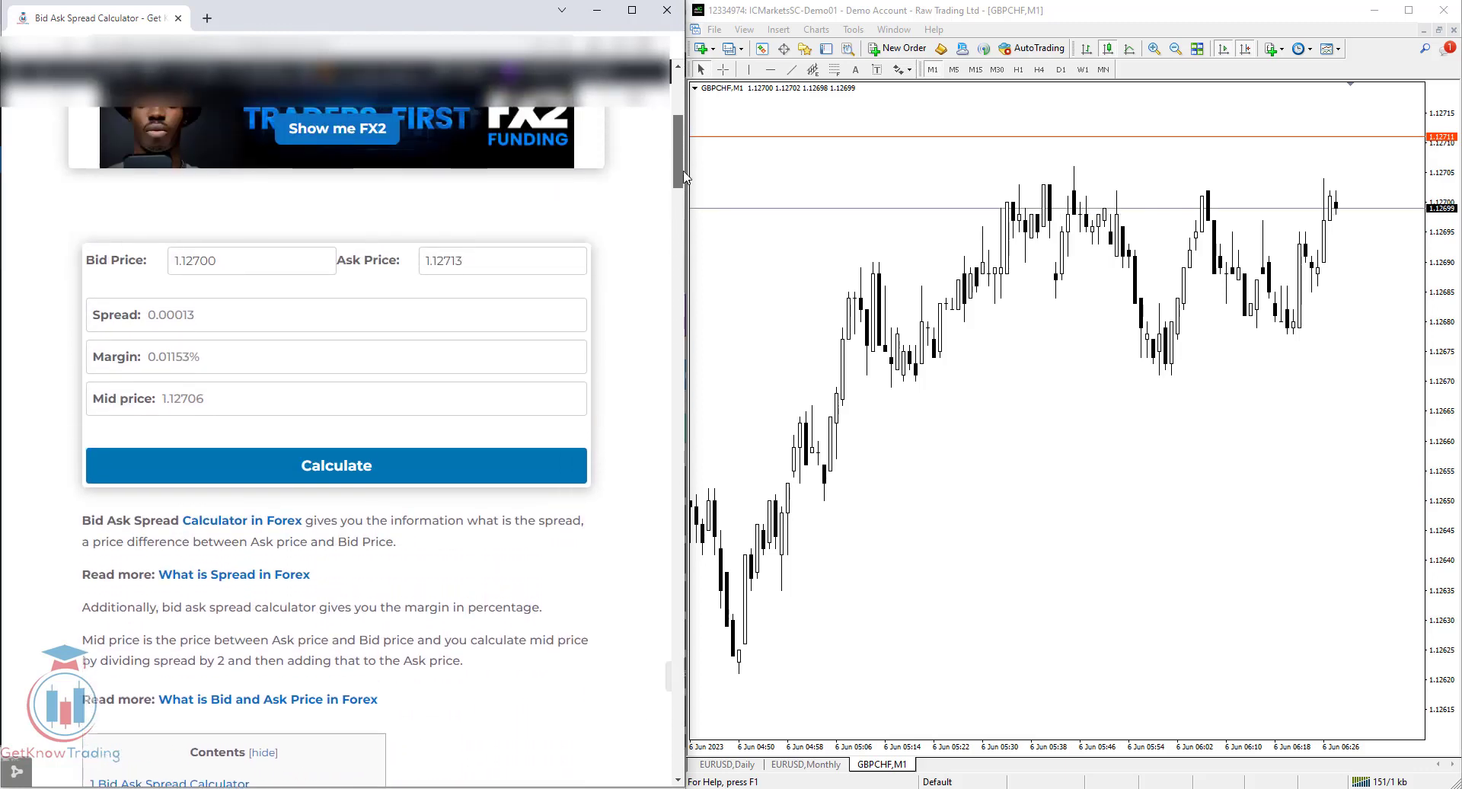
scroll("down", 3)
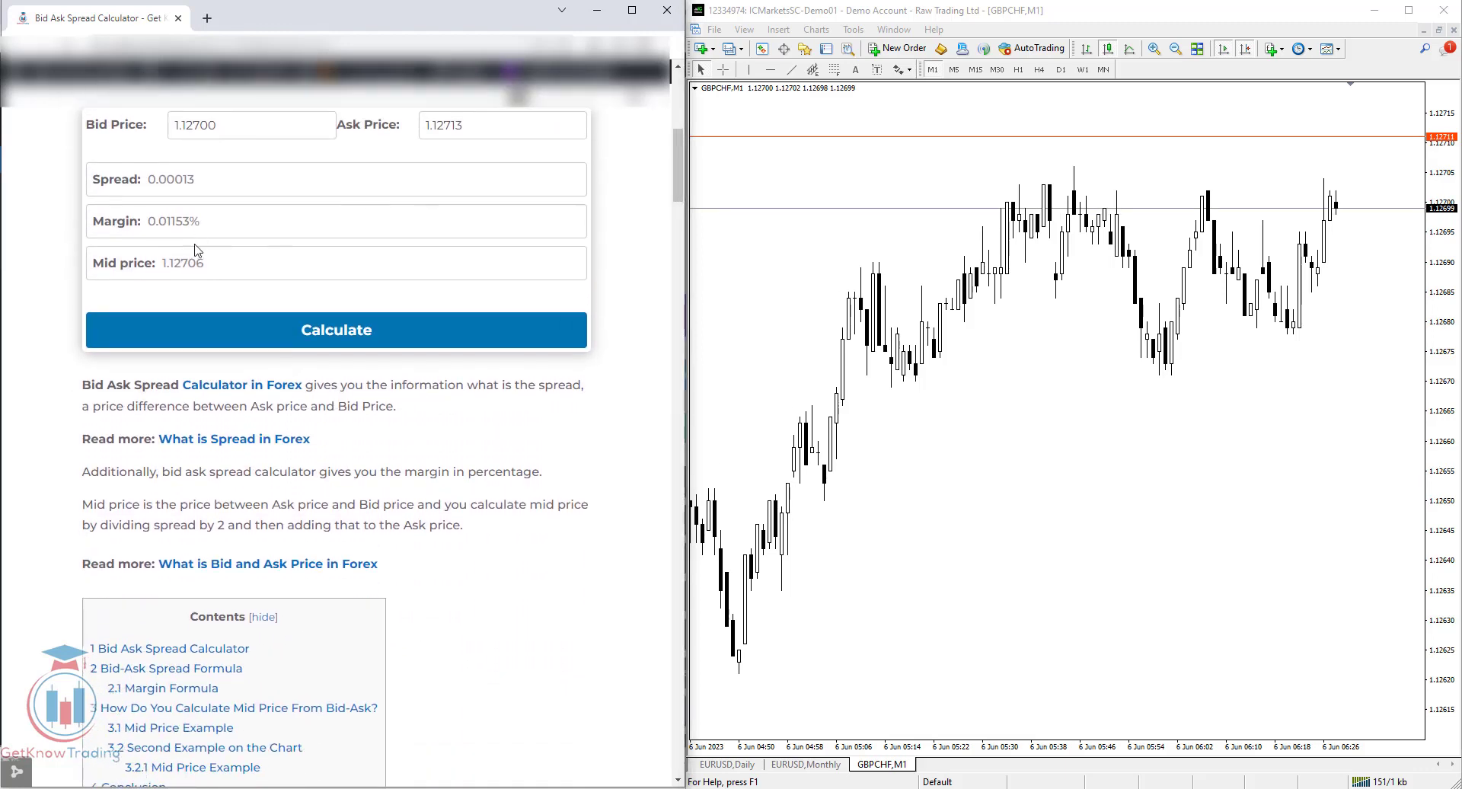
double_click(183, 263)
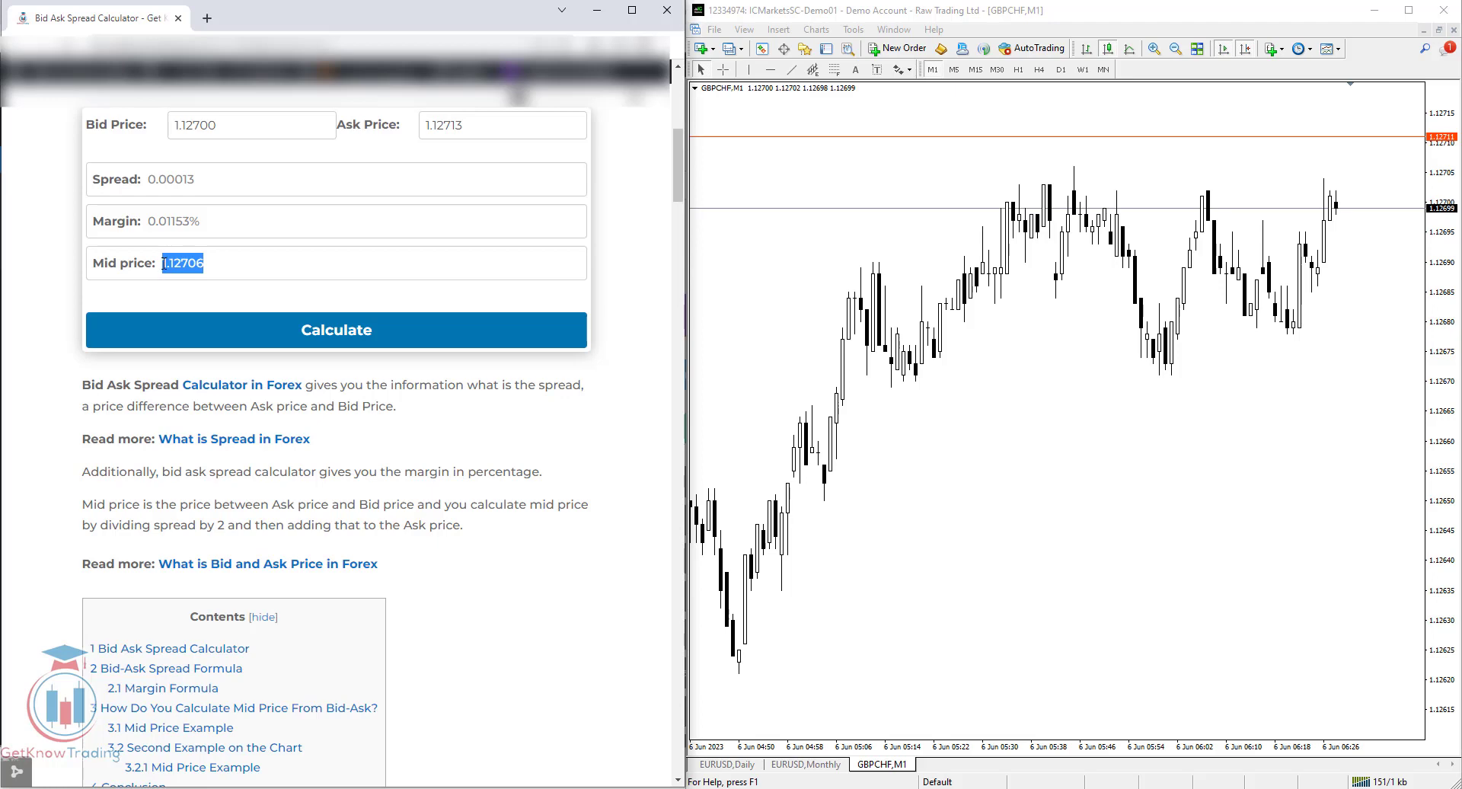
mouse_move(1198, 198)
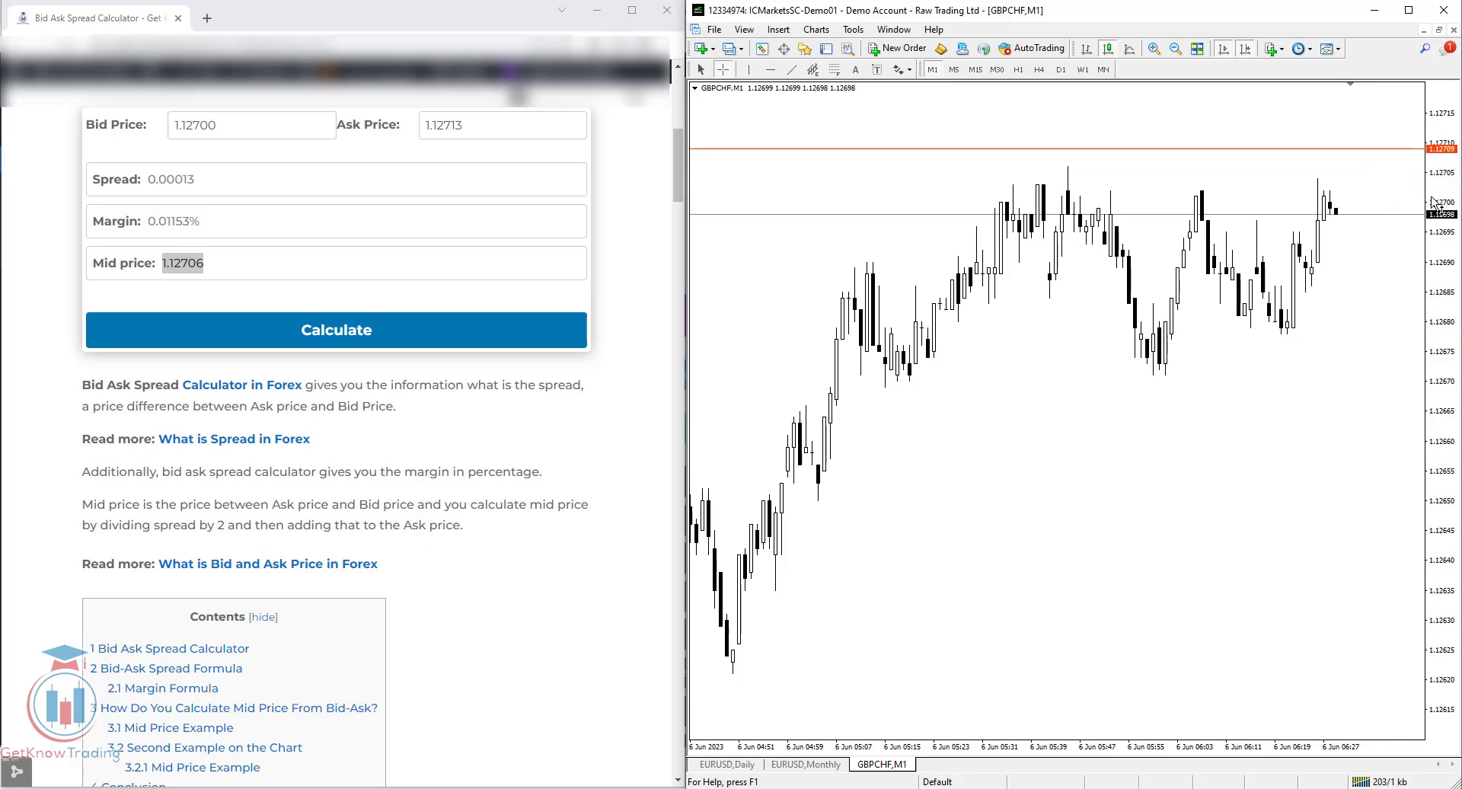
mouse_move(1370, 180)
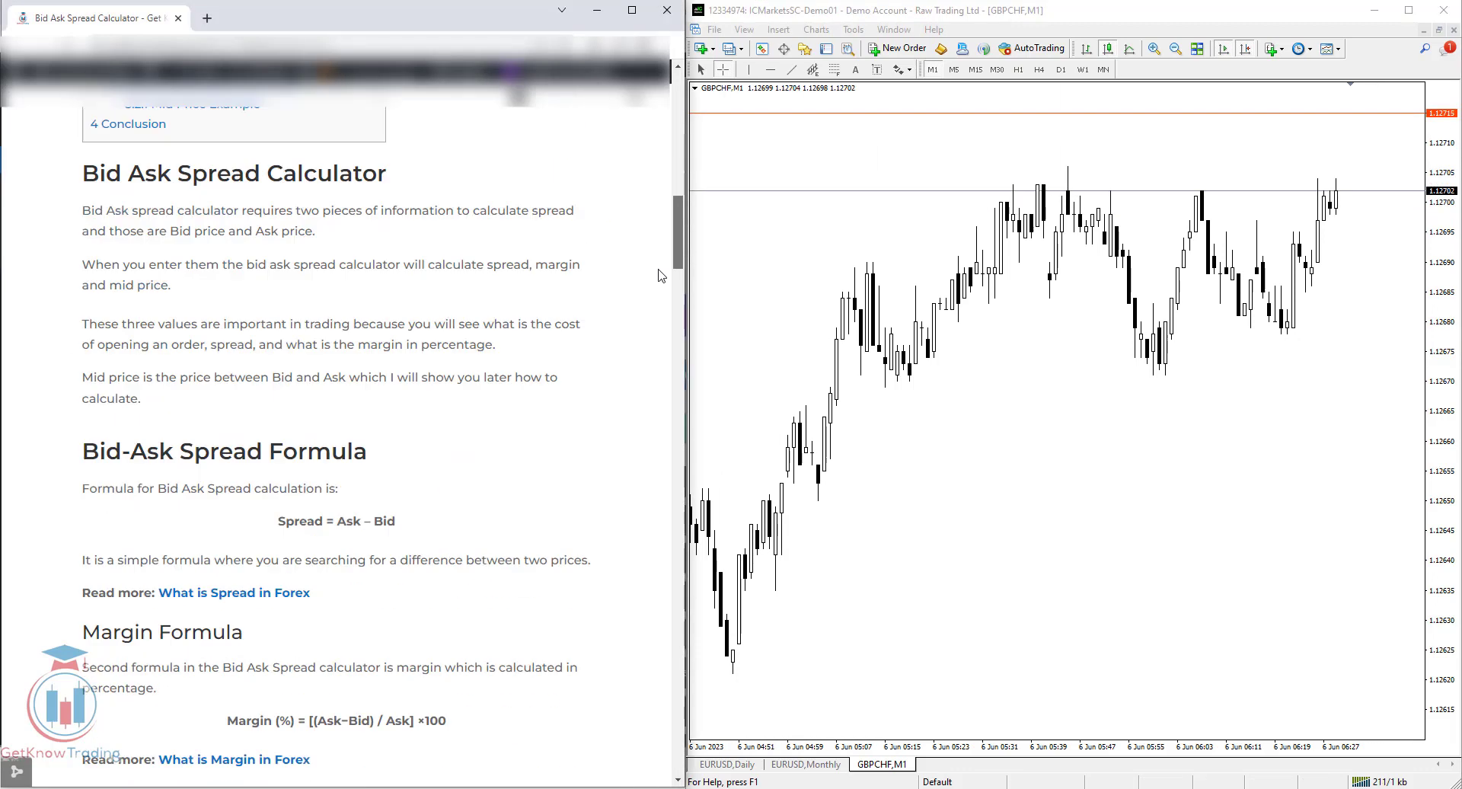
scroll("down", 3)
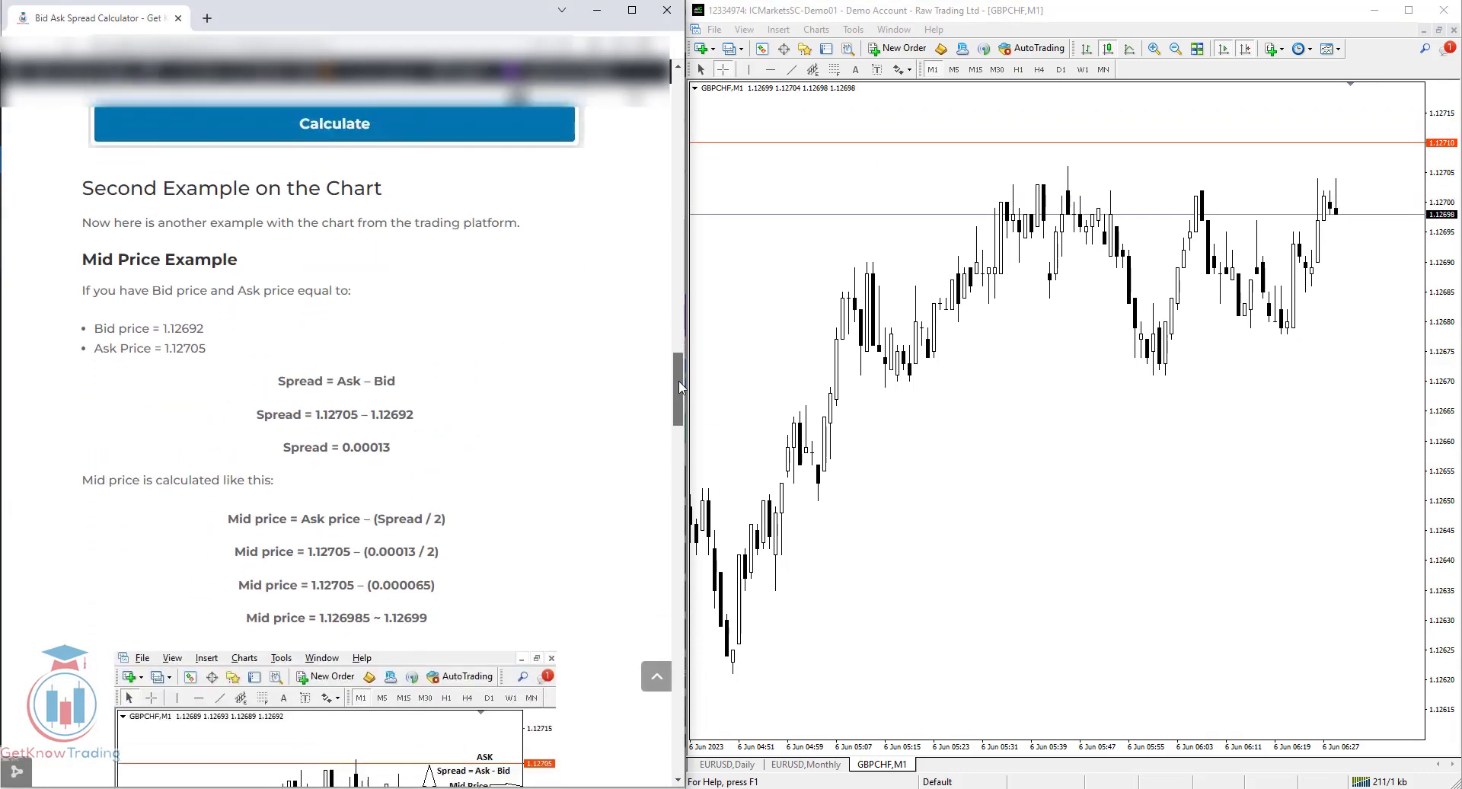
scroll("down", 3)
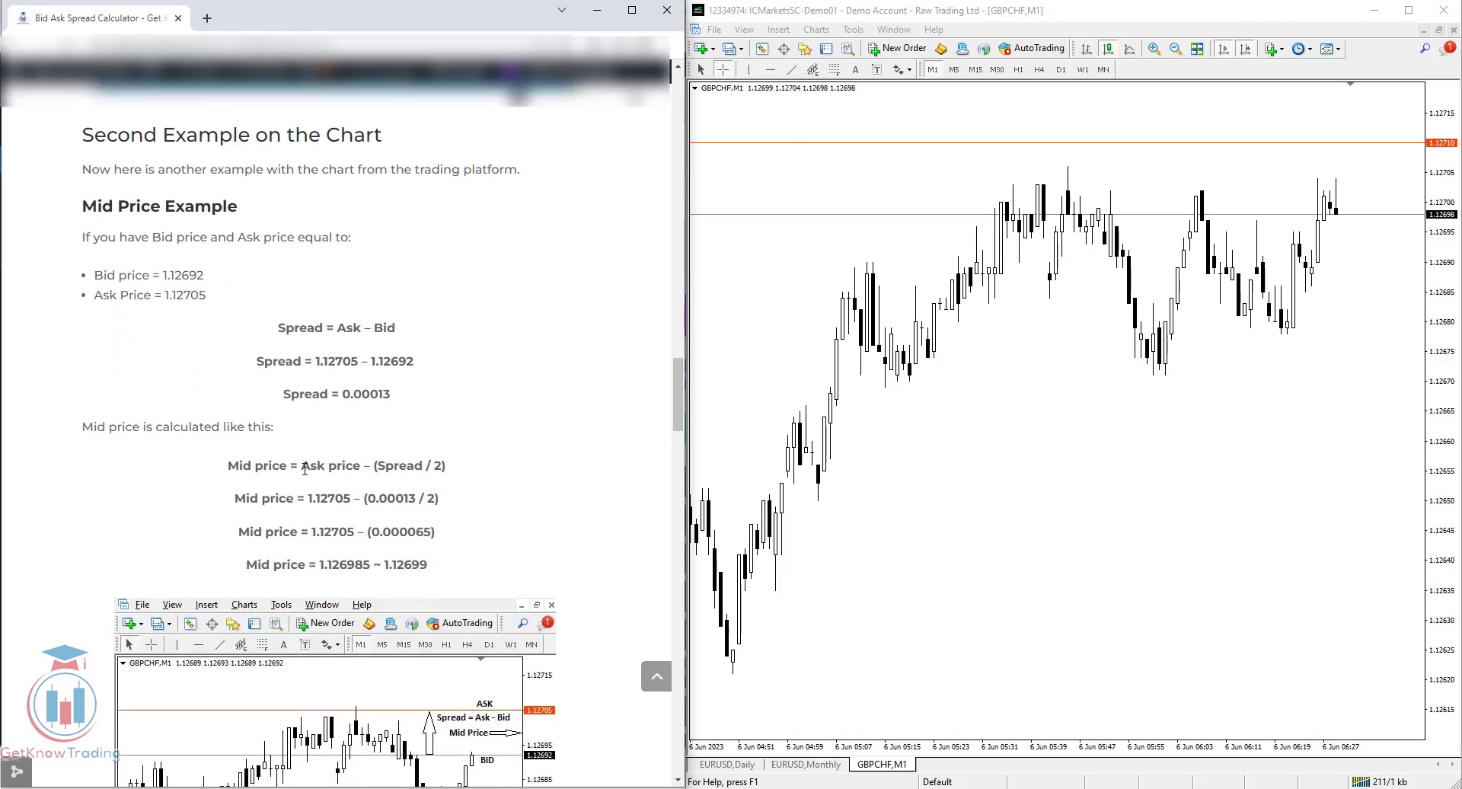
double_click(329, 466)
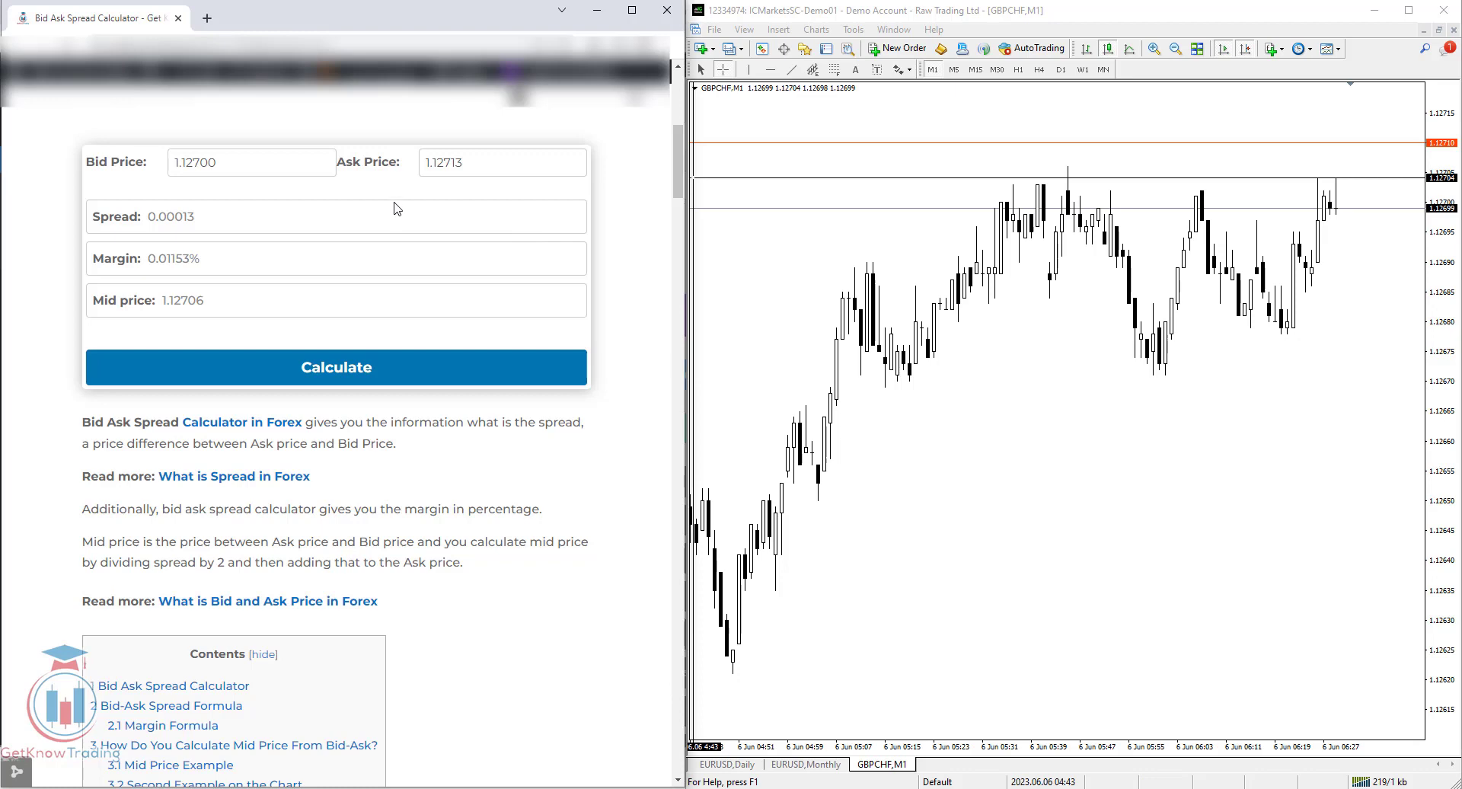
mouse_move(242, 311)
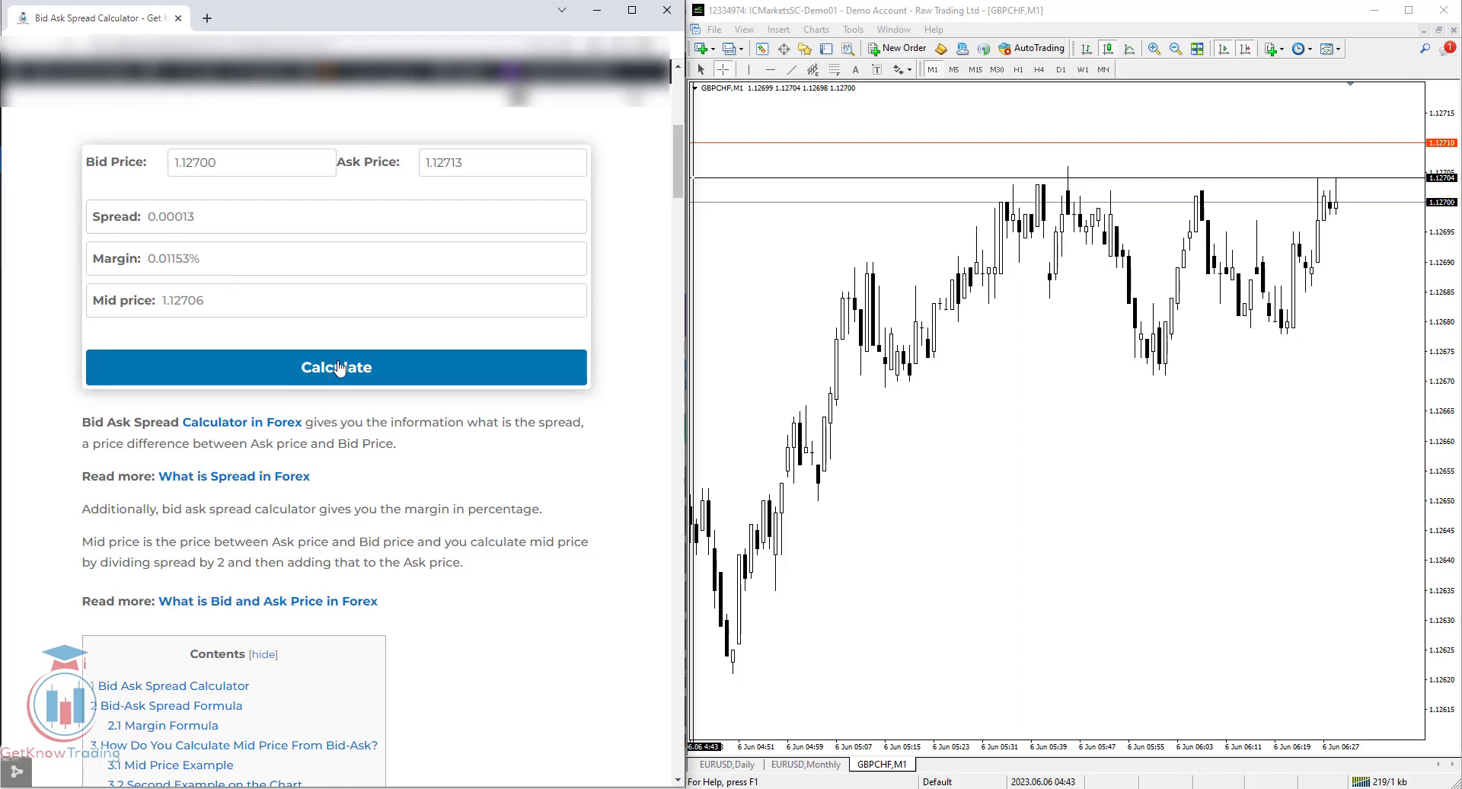
mouse_move(119, 175)
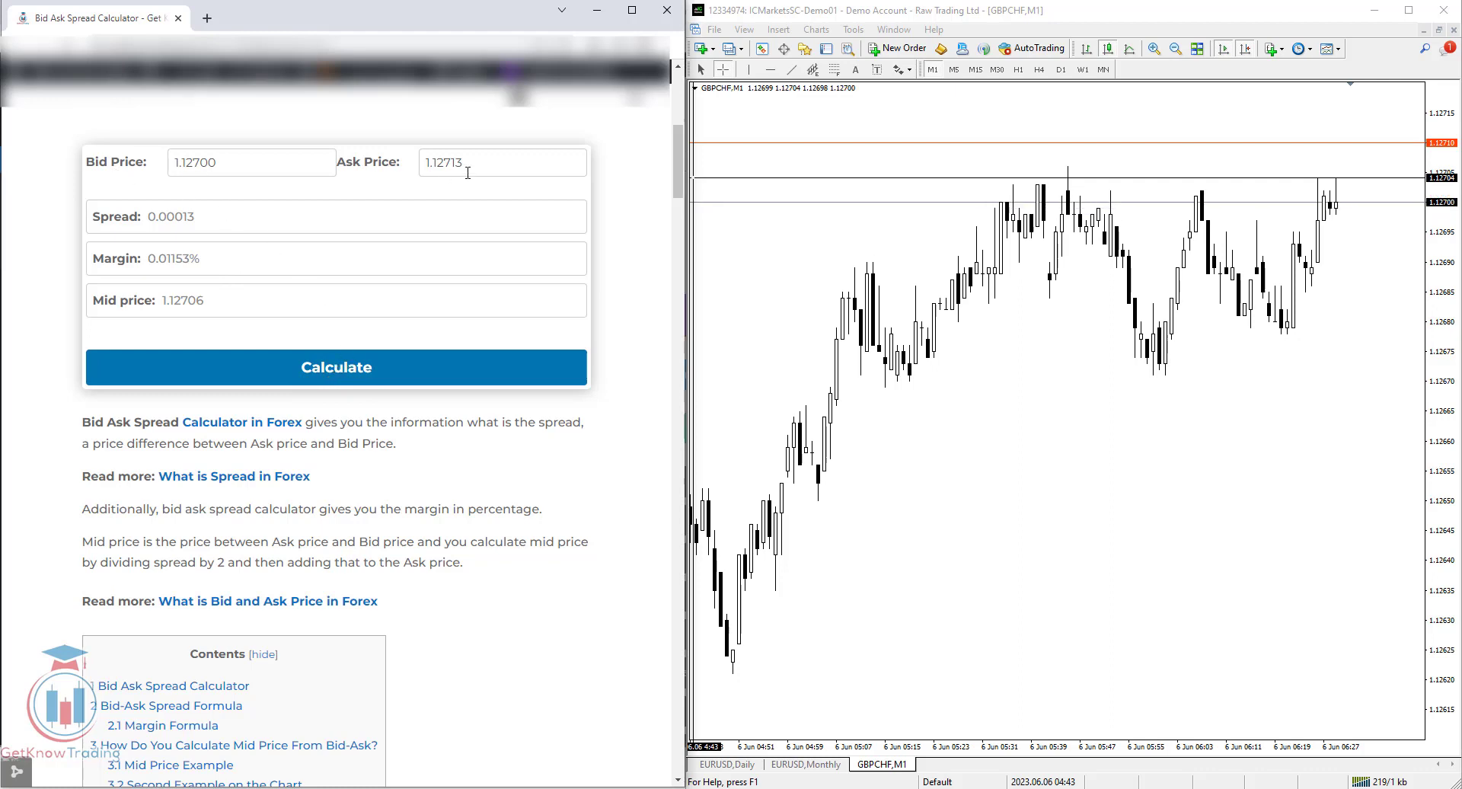
mouse_move(454, 282)
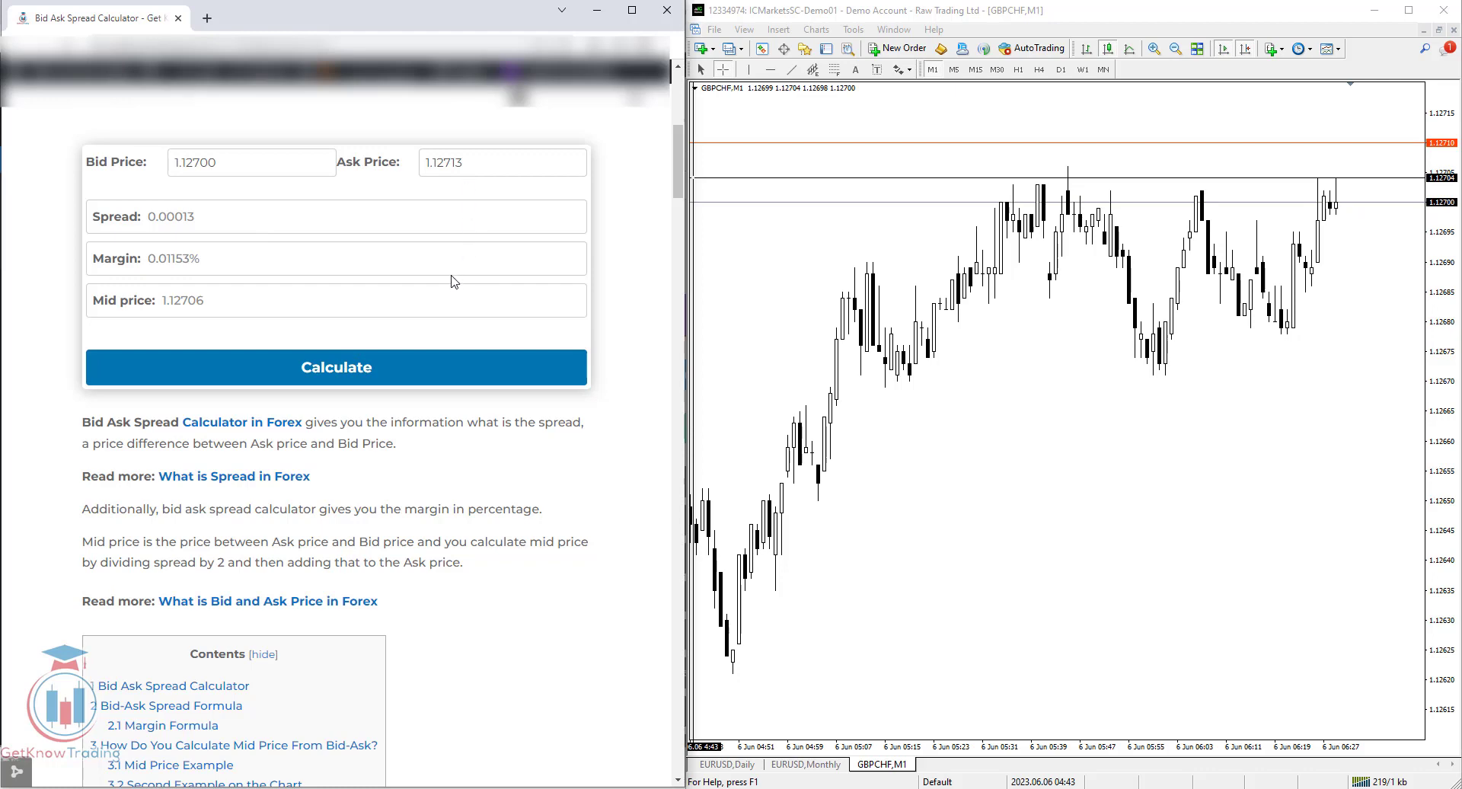
mouse_move(454, 276)
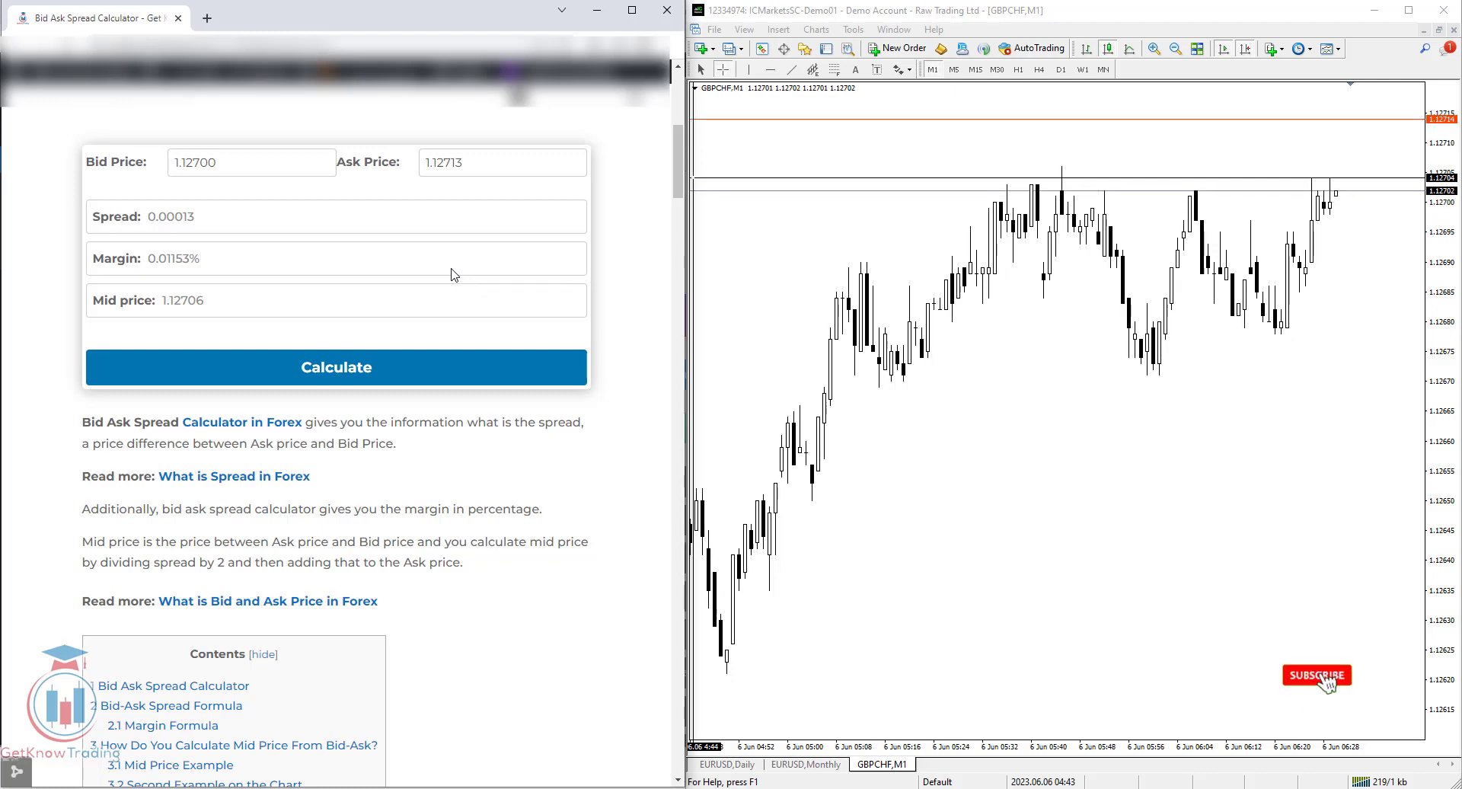
left_click(1316, 675)
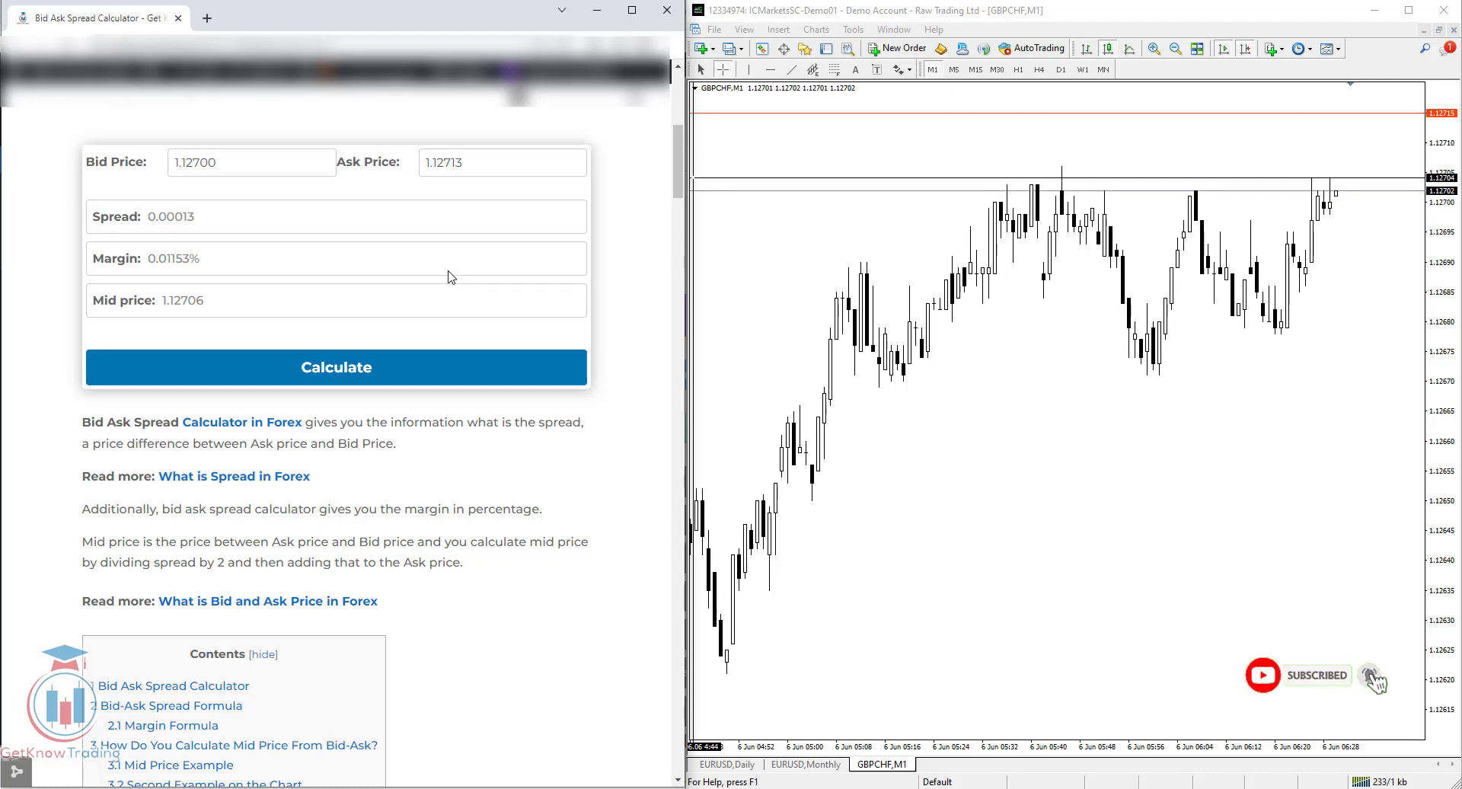